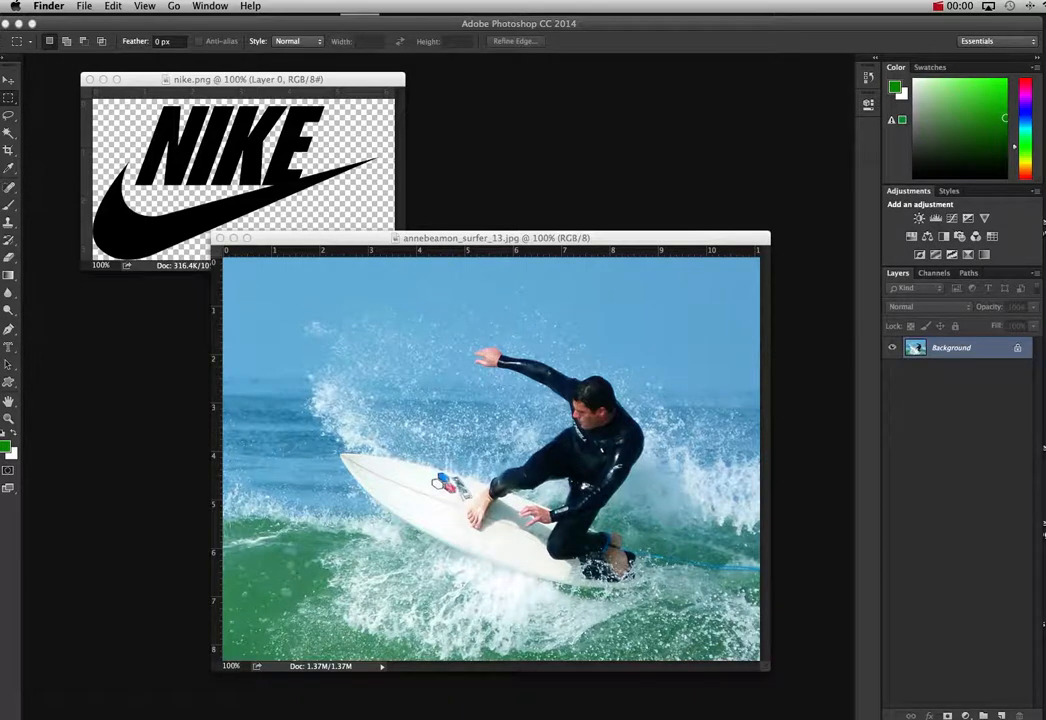
mouse_move(808, 240)
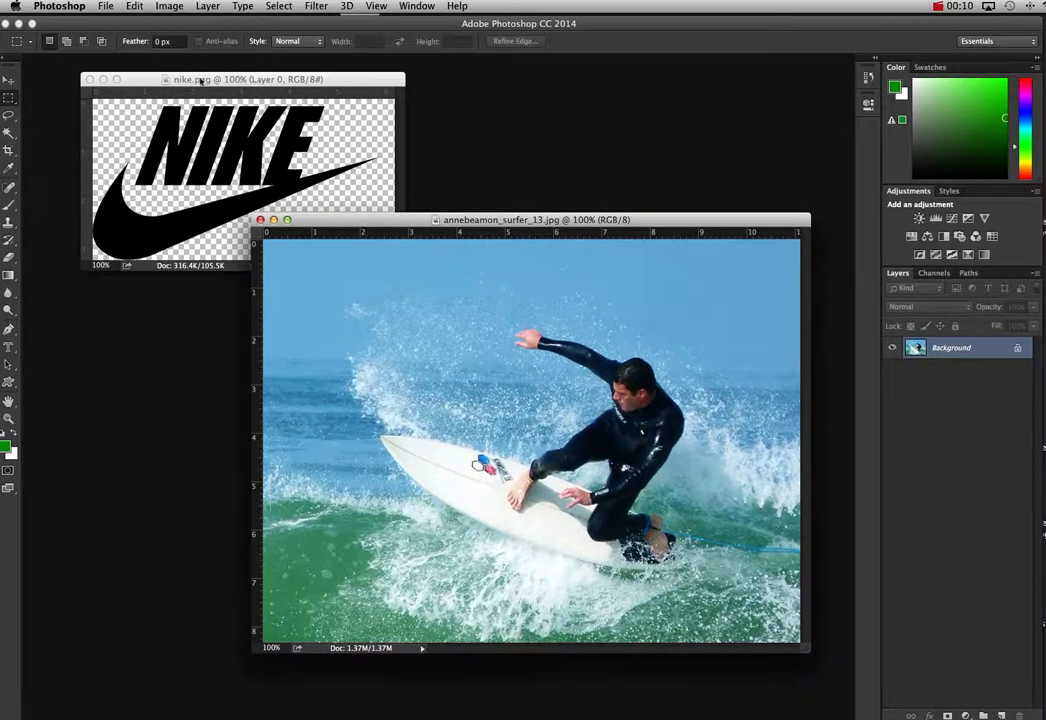
- Move the surfer photo window aside and bring up the File menu for the logo document
left_click_drag(244, 80, 224, 78)
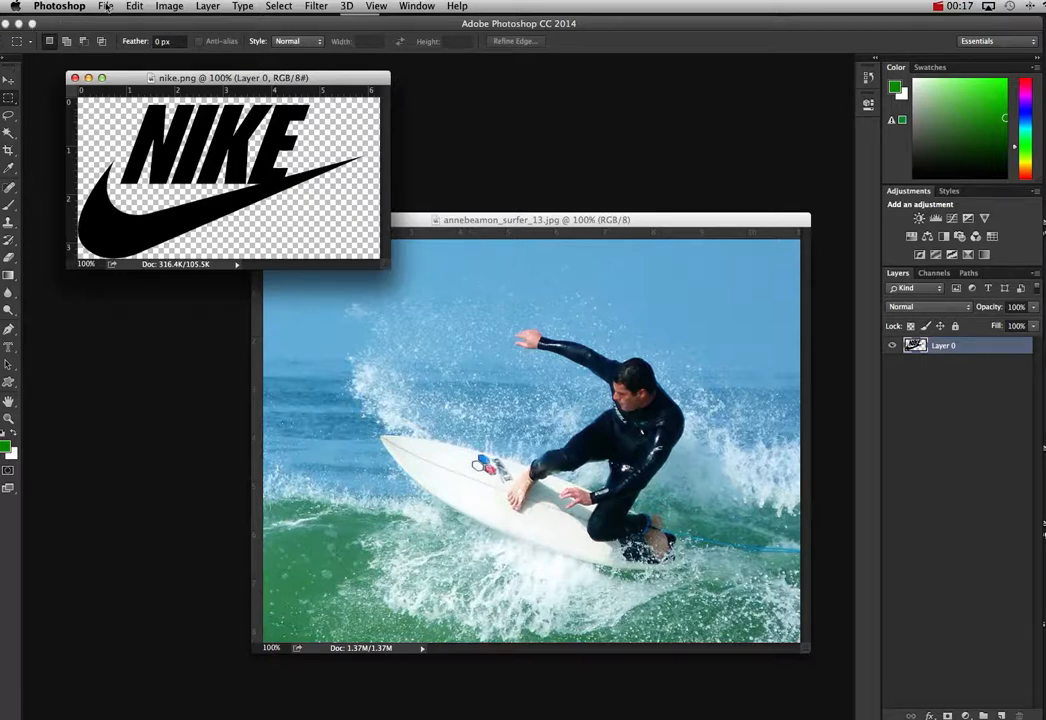
left_click(104, 6)
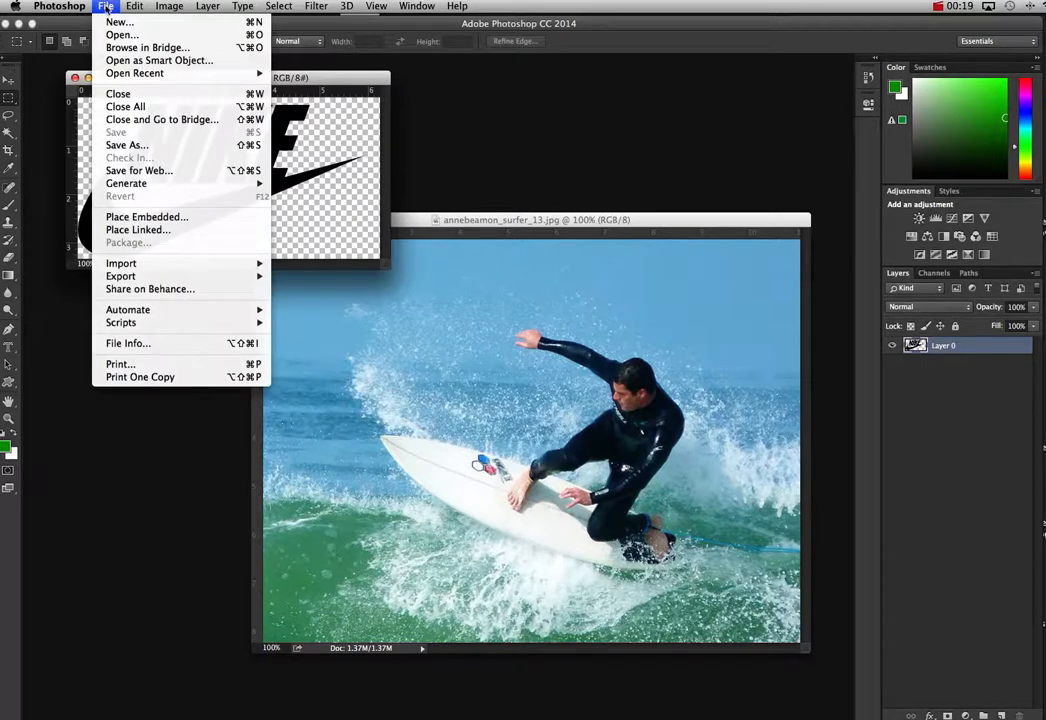
left_click(60, 8)
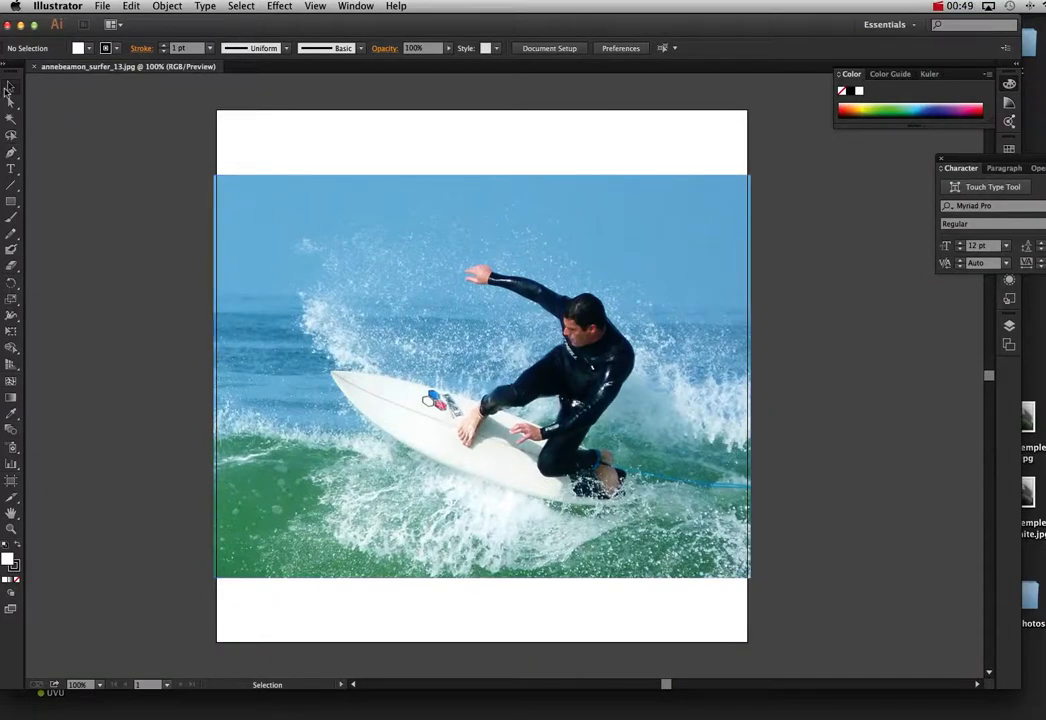
- Image Trace the selected surfer photo into a few flat blue, green and pale colours
left_click(480, 376)
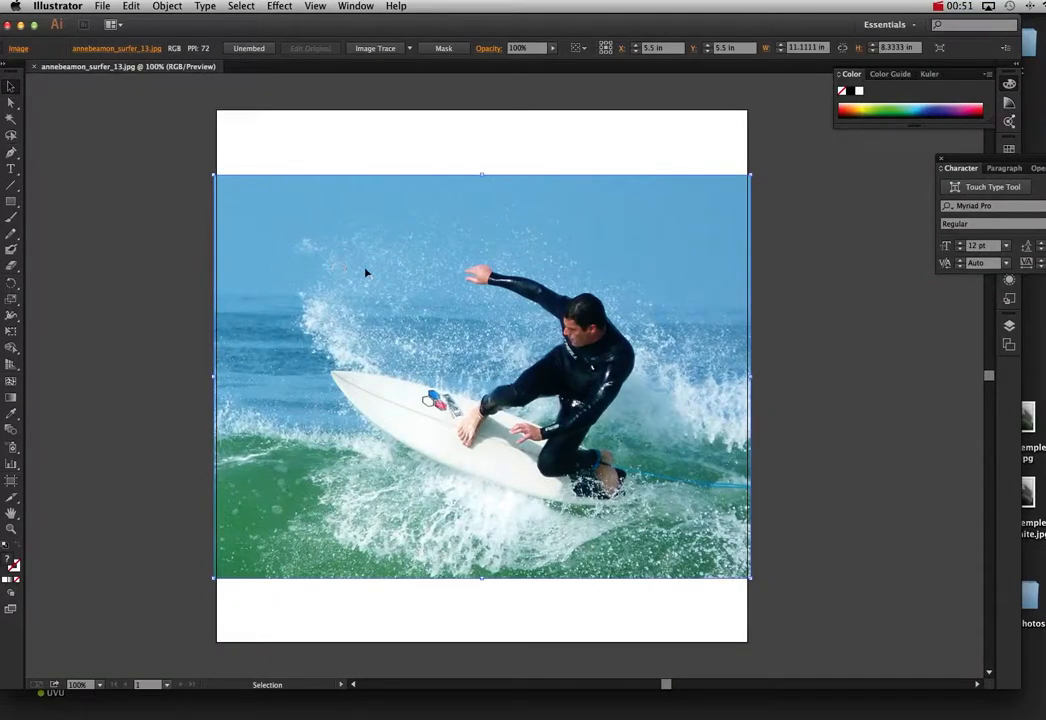
left_click(408, 48)
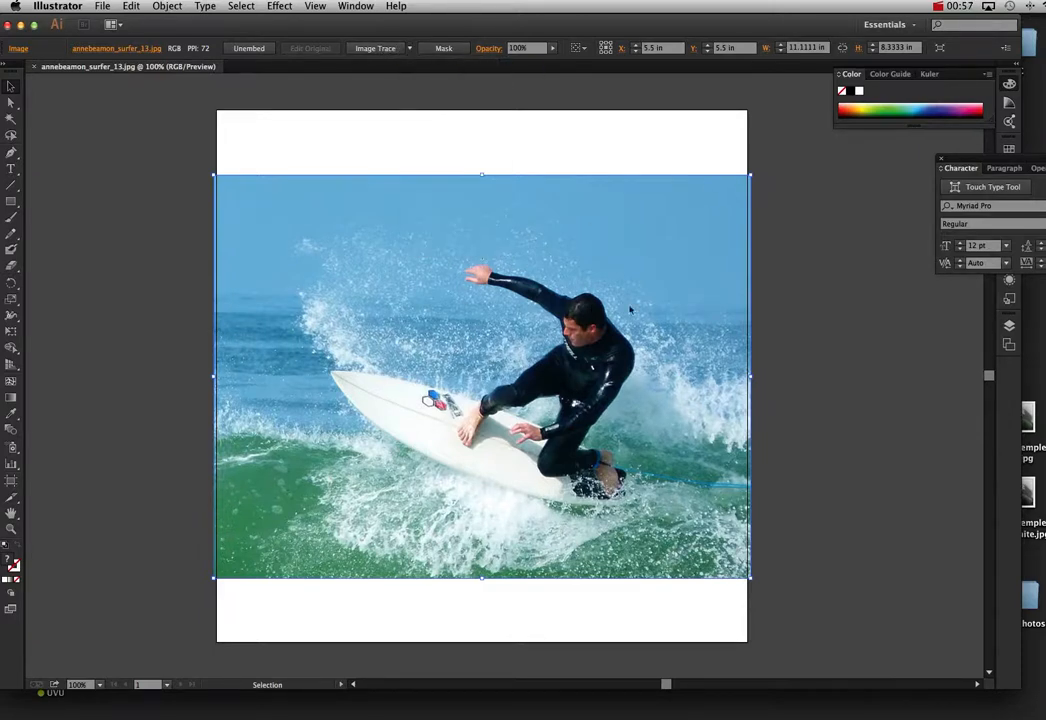
left_click(376, 48)
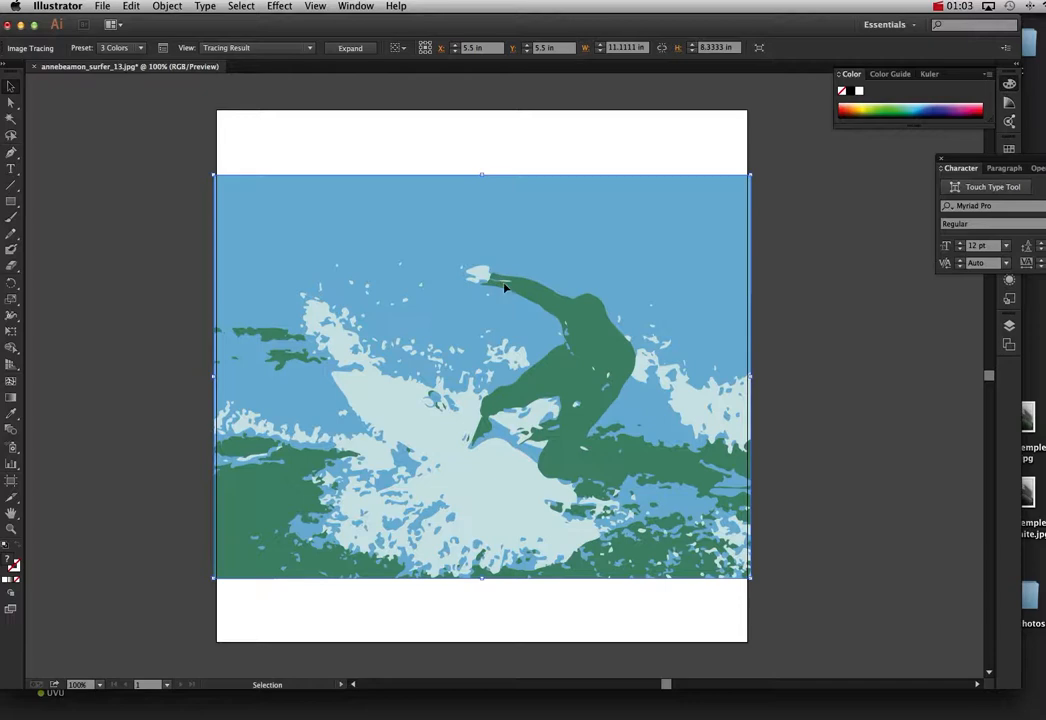
- Save the traced artwork to the Desktop as surfer.ai, accepting the Illustrator format options
left_click(102, 6)
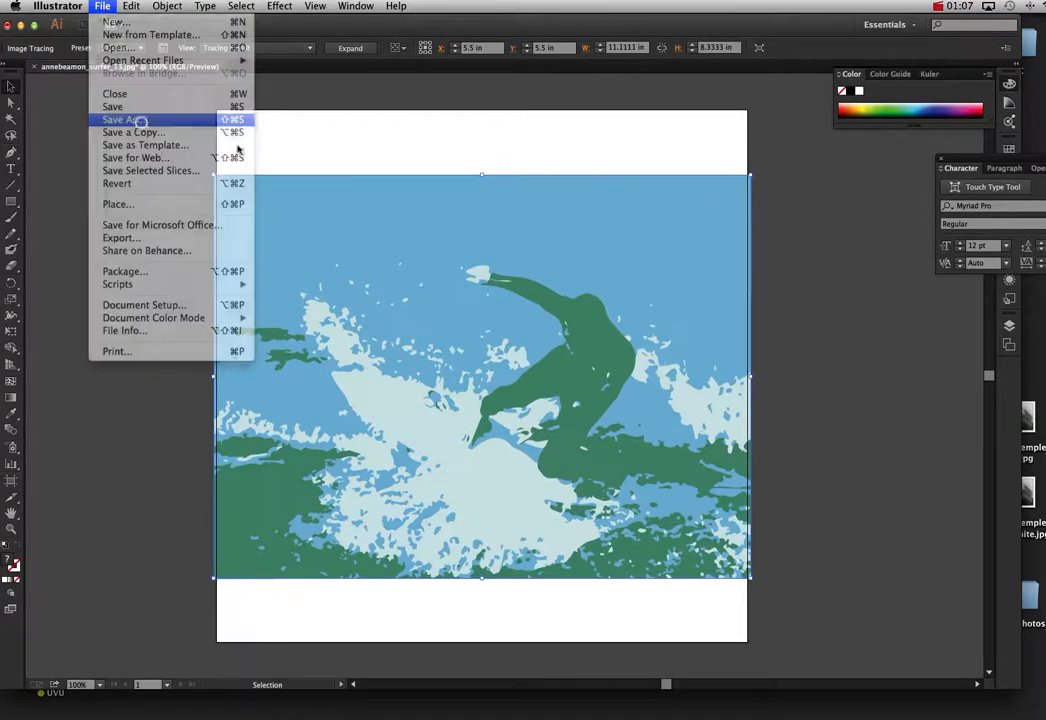
left_click(124, 120)
type("surfer.ai")
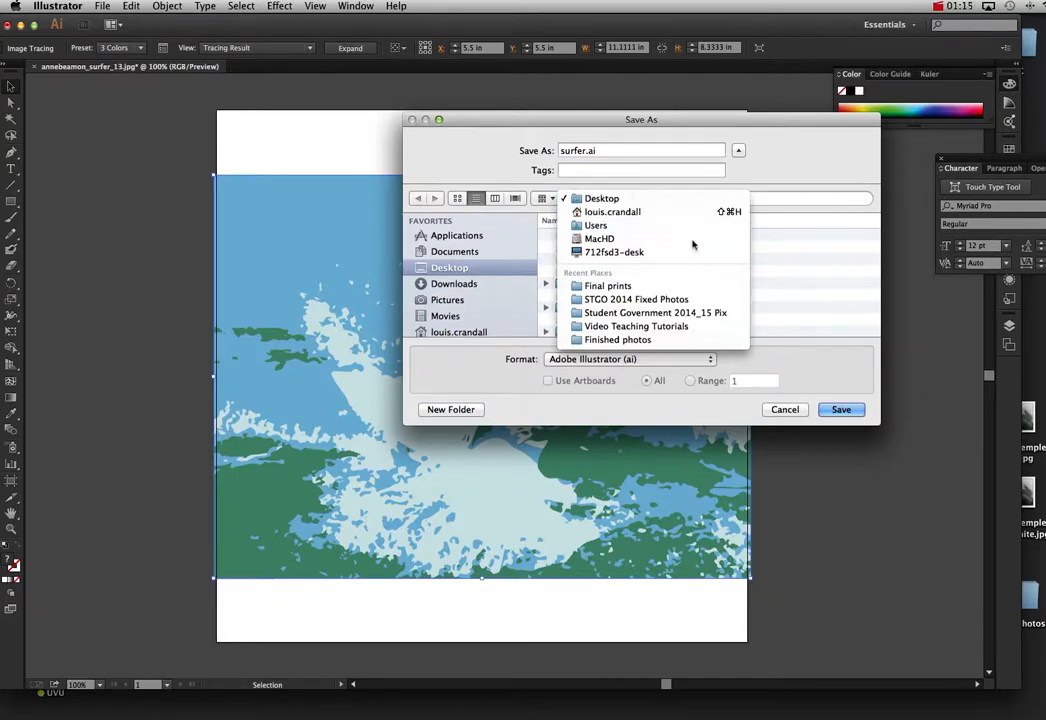
left_click(840, 408)
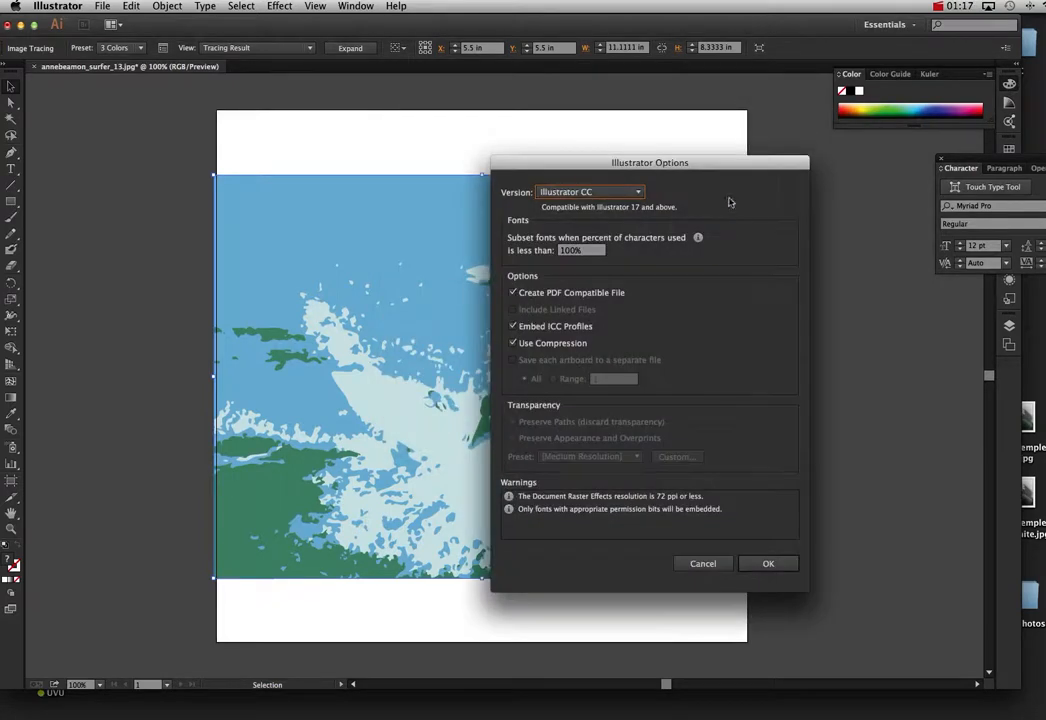
left_click(768, 564)
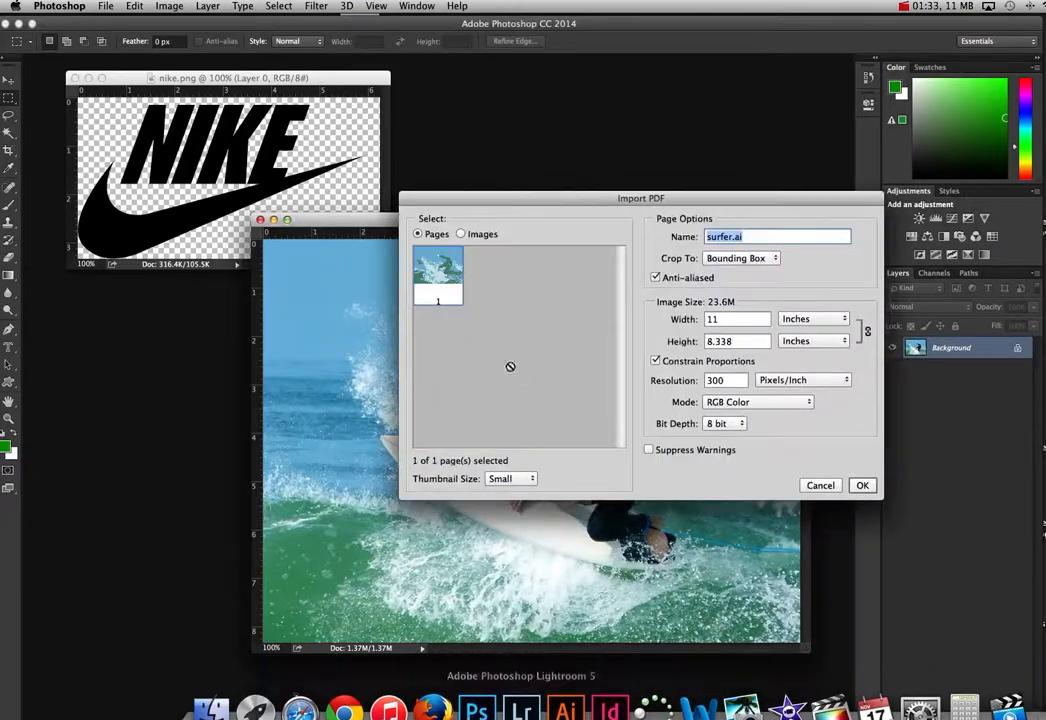
- Confirm the Import PDF settings to bring surfer.ai into Photoshop
left_click(862, 486)
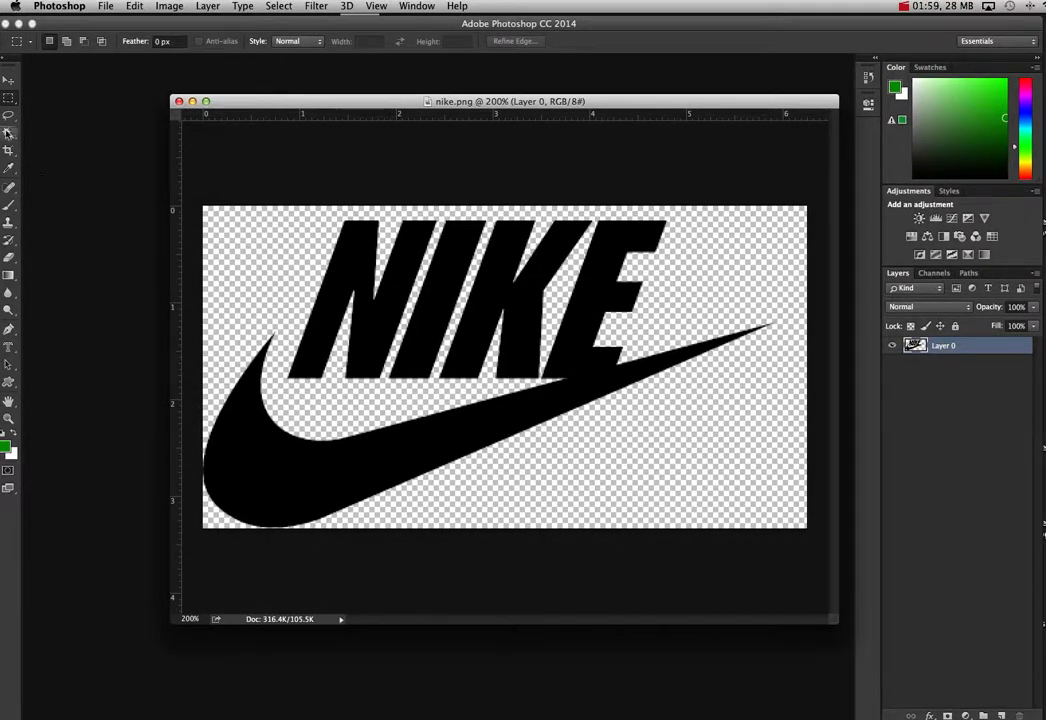
- Magic Wand the black logo, Paste Into it the surfer graphic and reposition it within the lettering
left_click(8, 132)
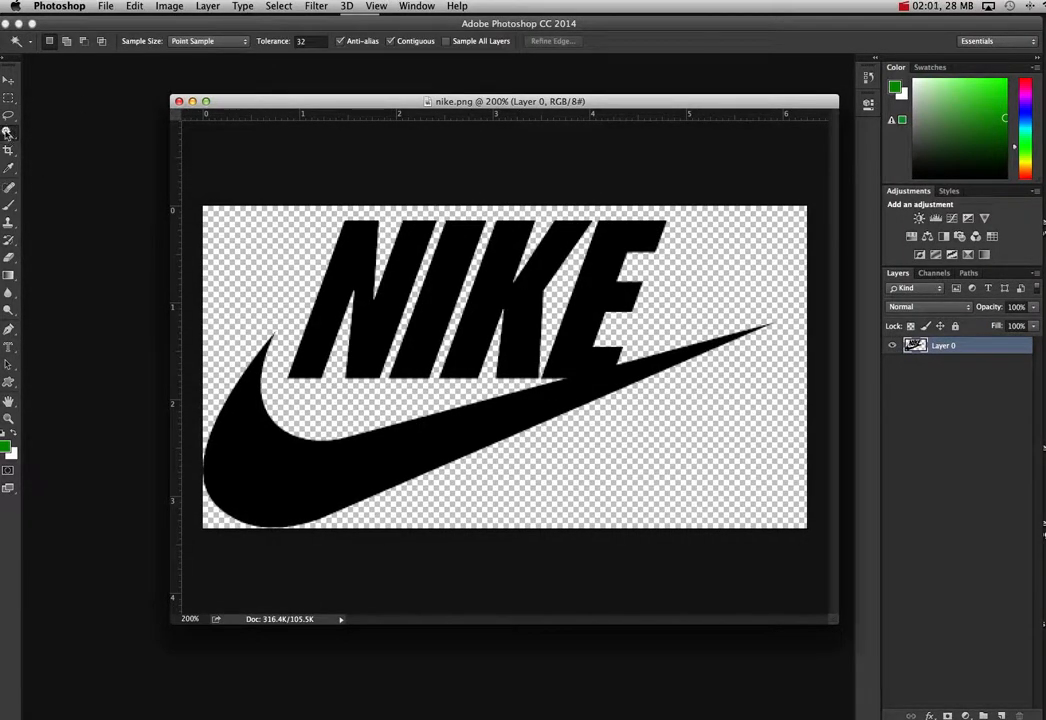
left_click(10, 132)
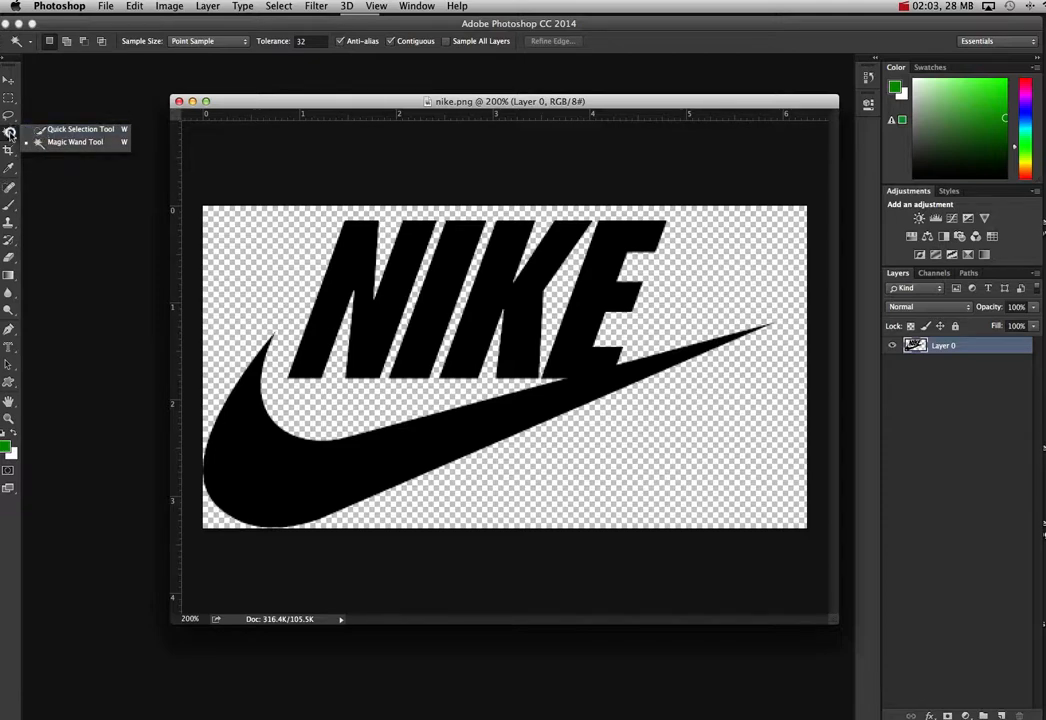
left_click(330, 300)
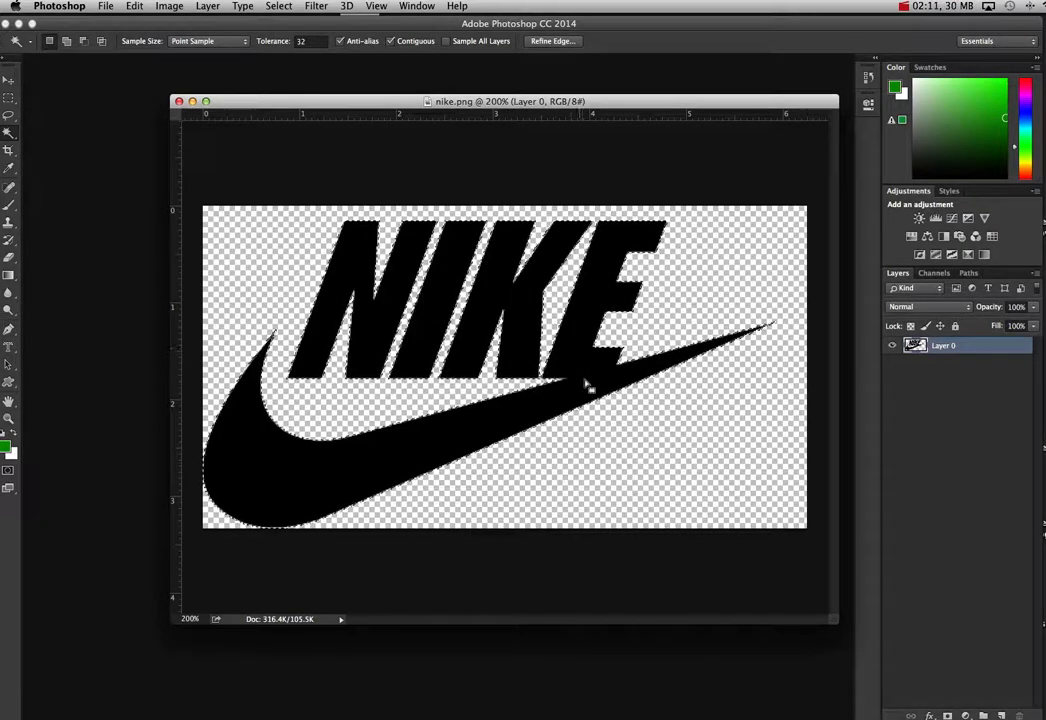
left_click(134, 8)
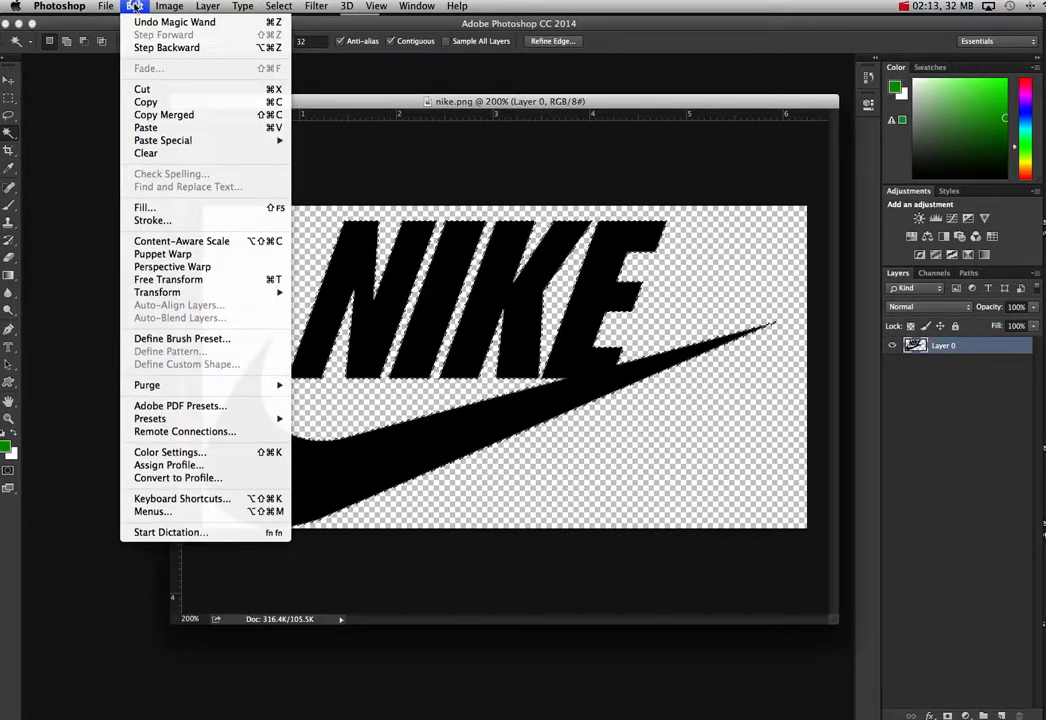
mouse_move(162, 140)
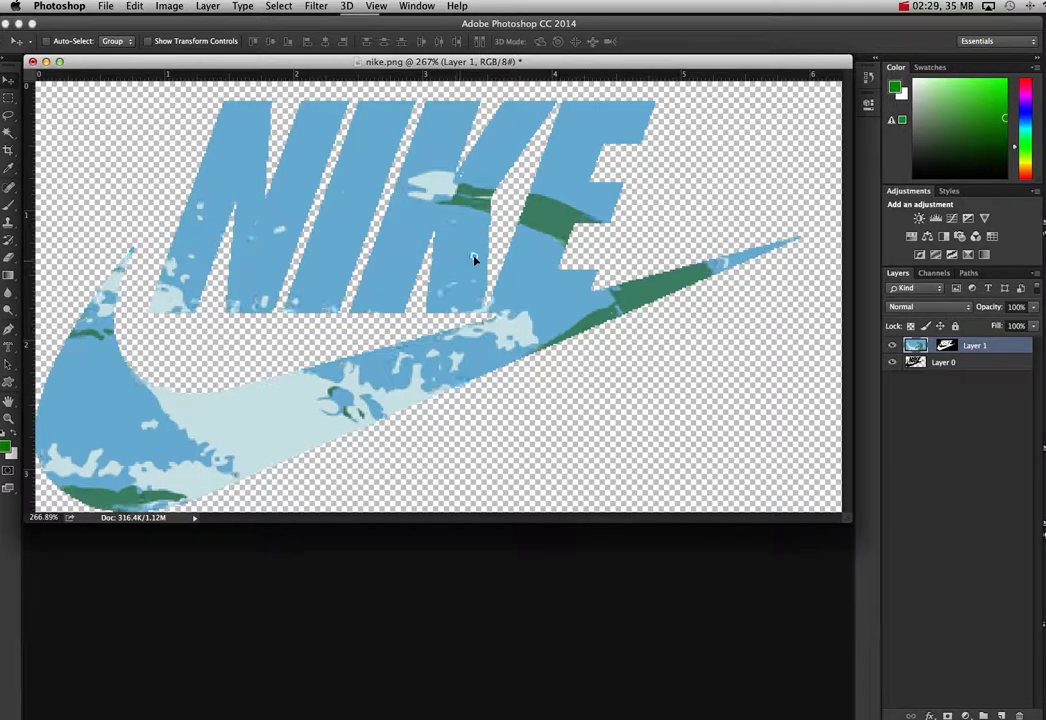
left_click_drag(476, 260, 392, 250)
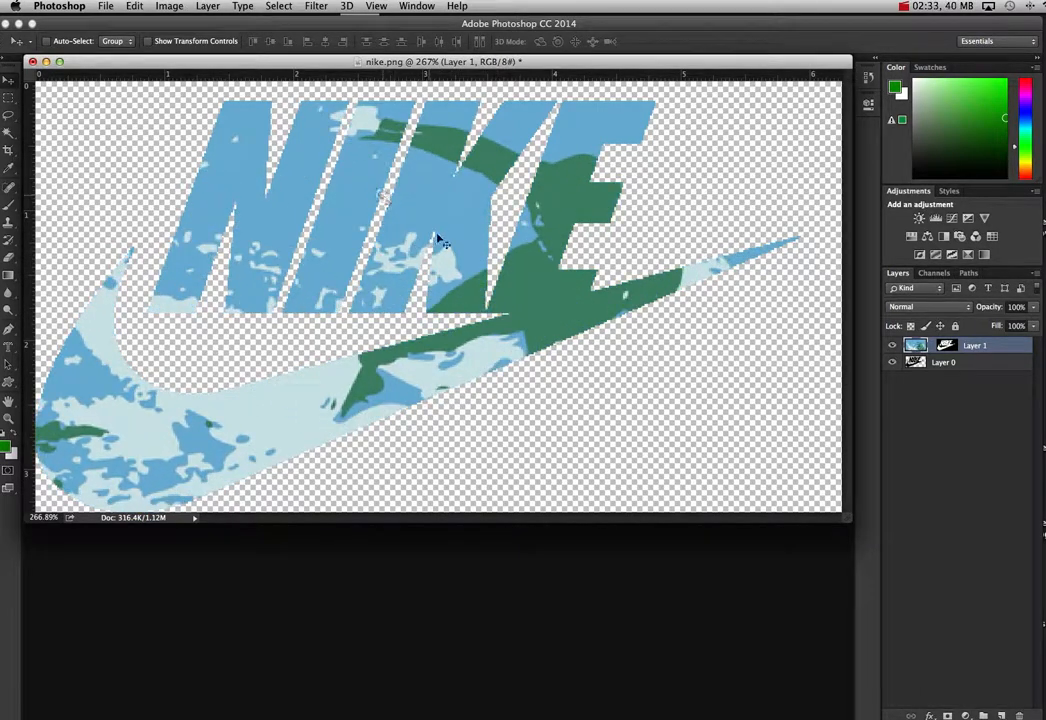
mouse_move(284, 130)
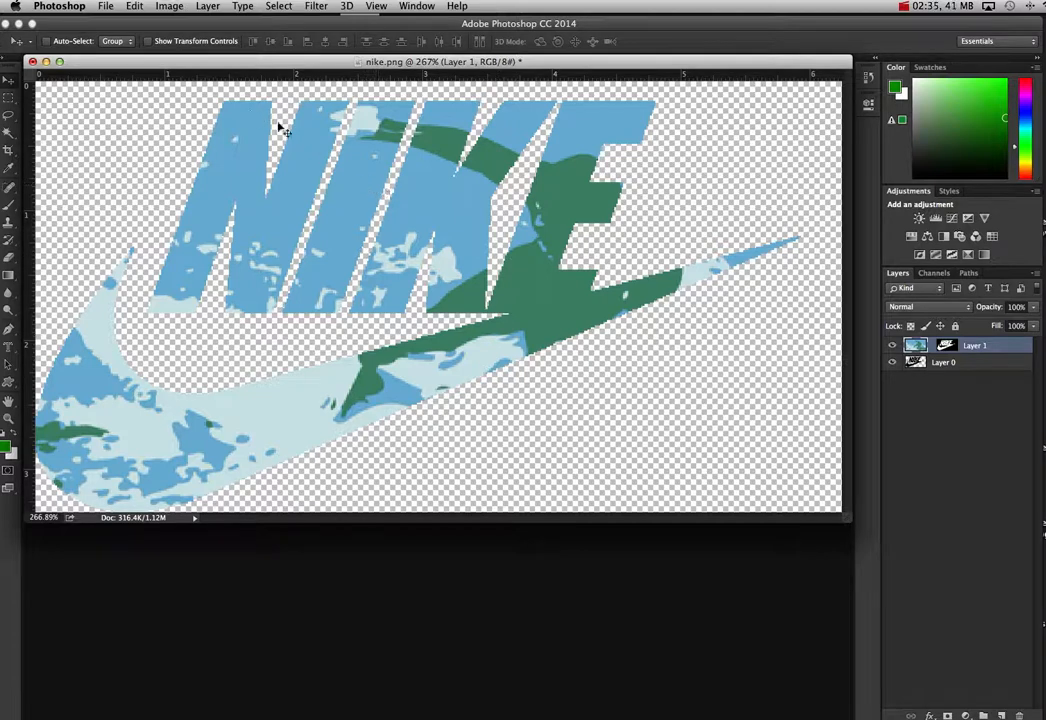
left_click_drag(440, 60, 480, 100)
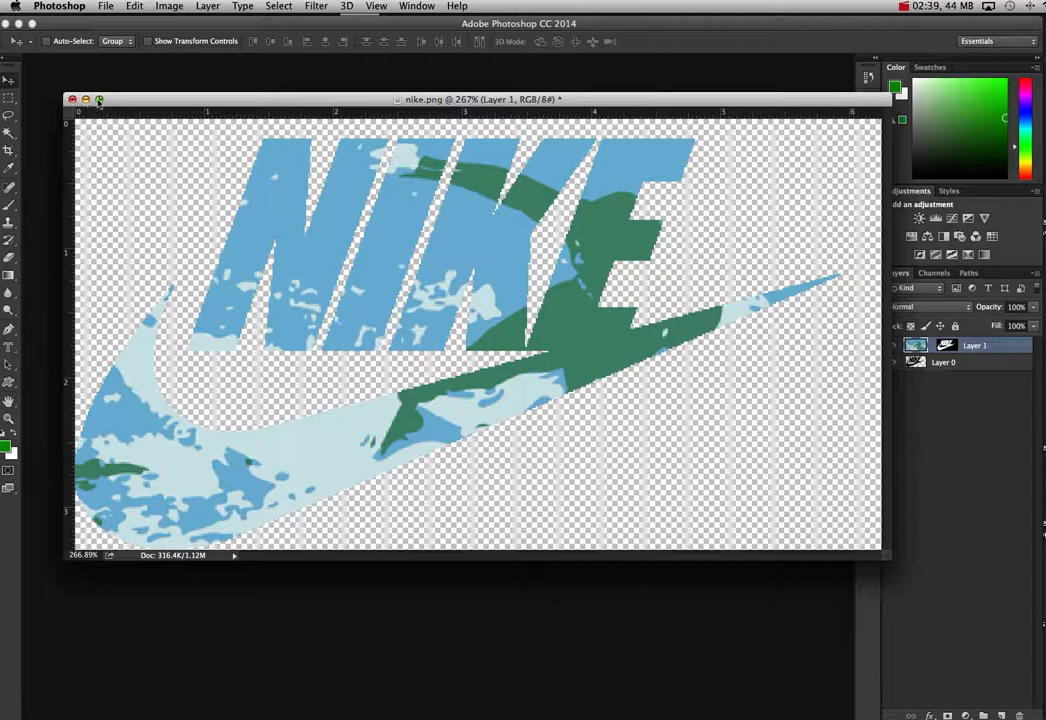
mouse_move(268, 192)
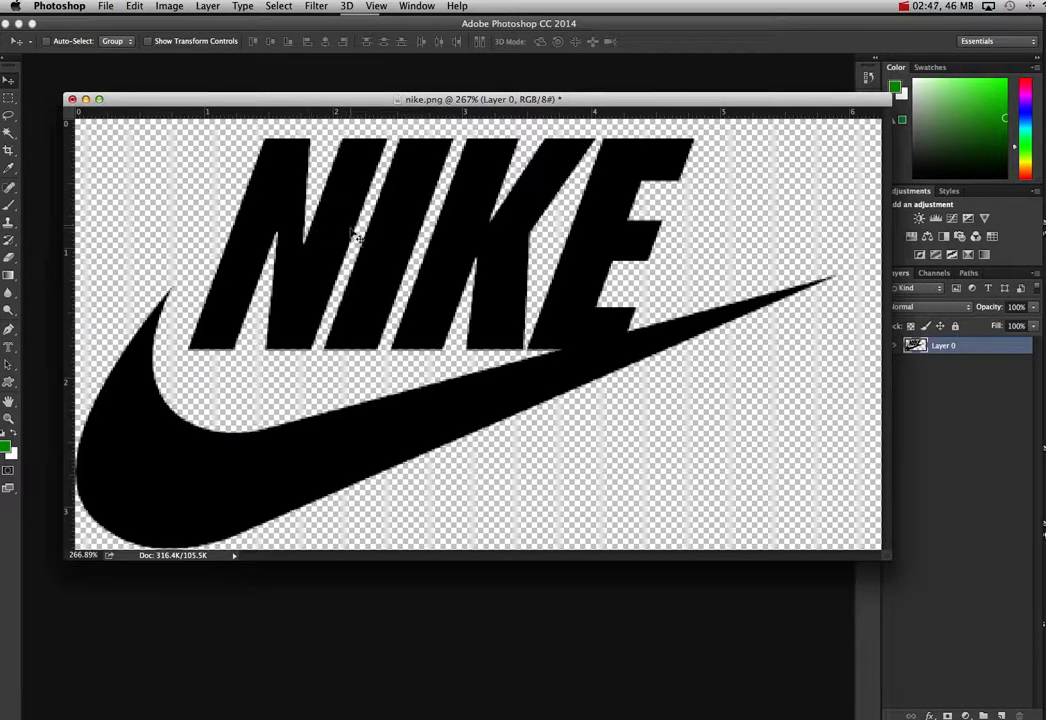
- Set the Image Size width to 20 inches, enlarging the logo to 1440 × 768 pixels
left_click(168, 6)
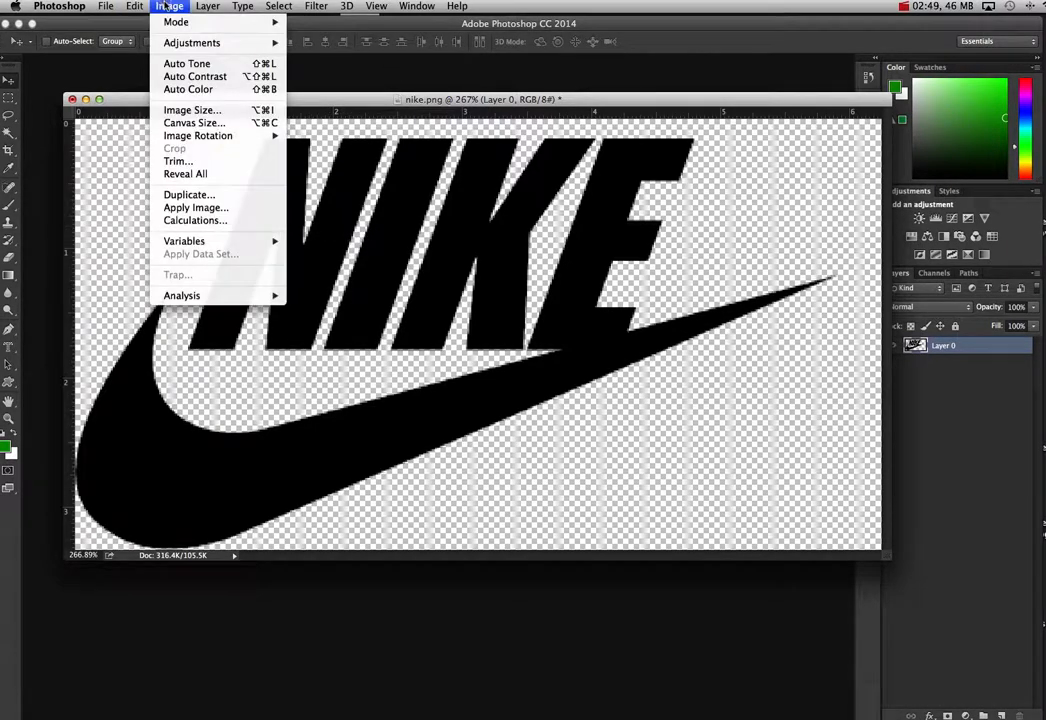
mouse_move(192, 110)
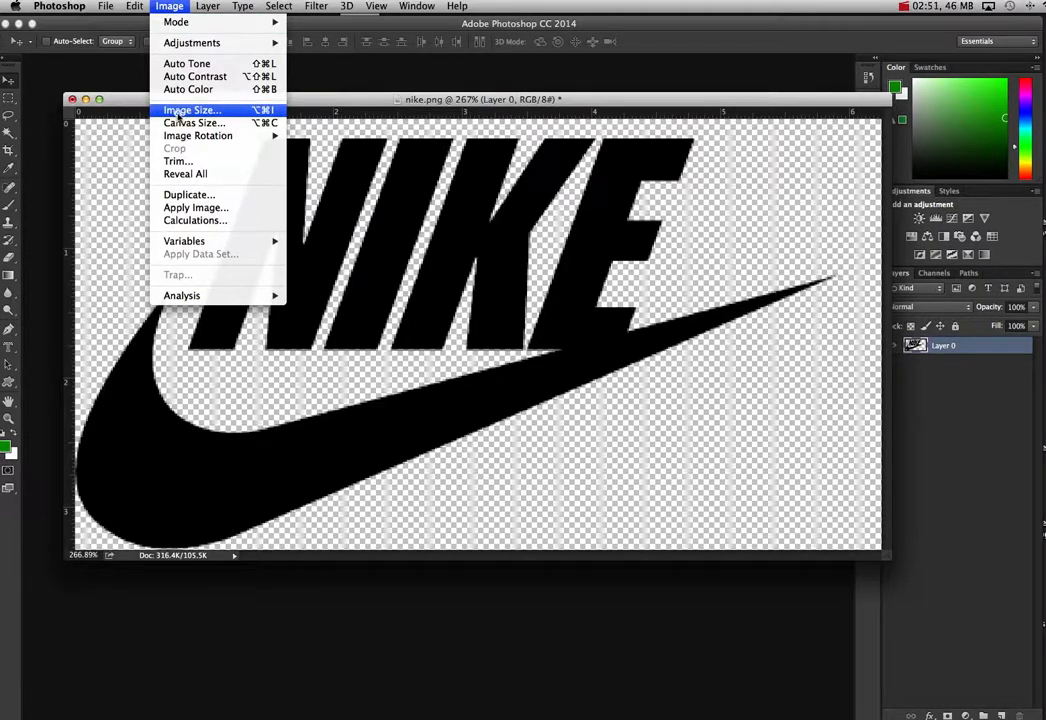
left_click(192, 110)
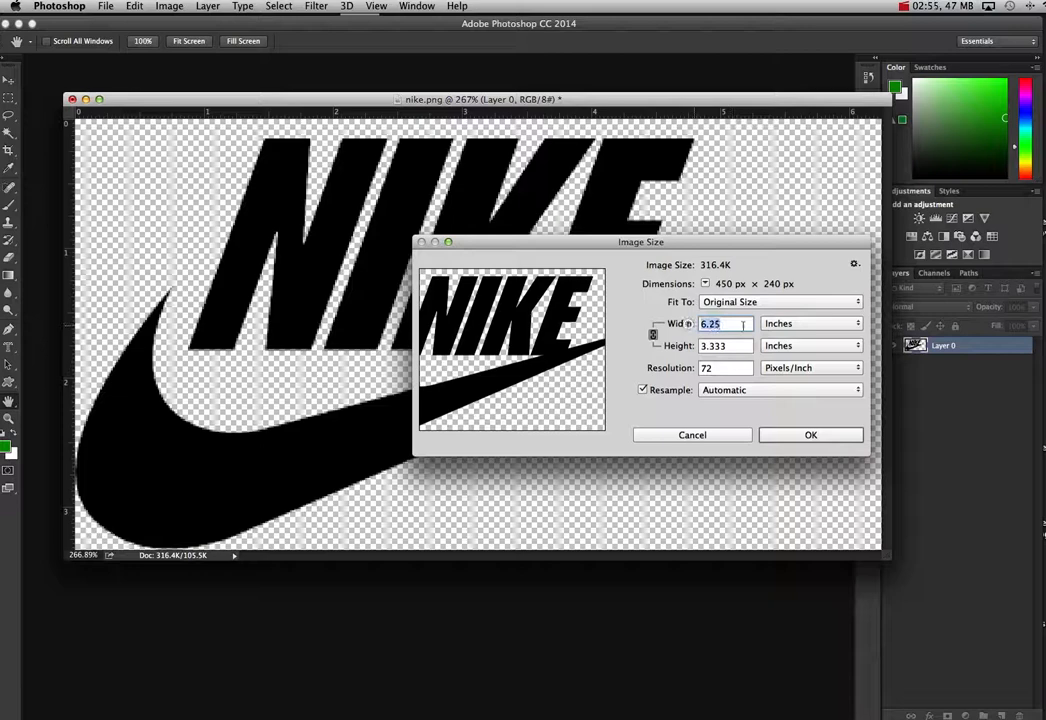
type("20")
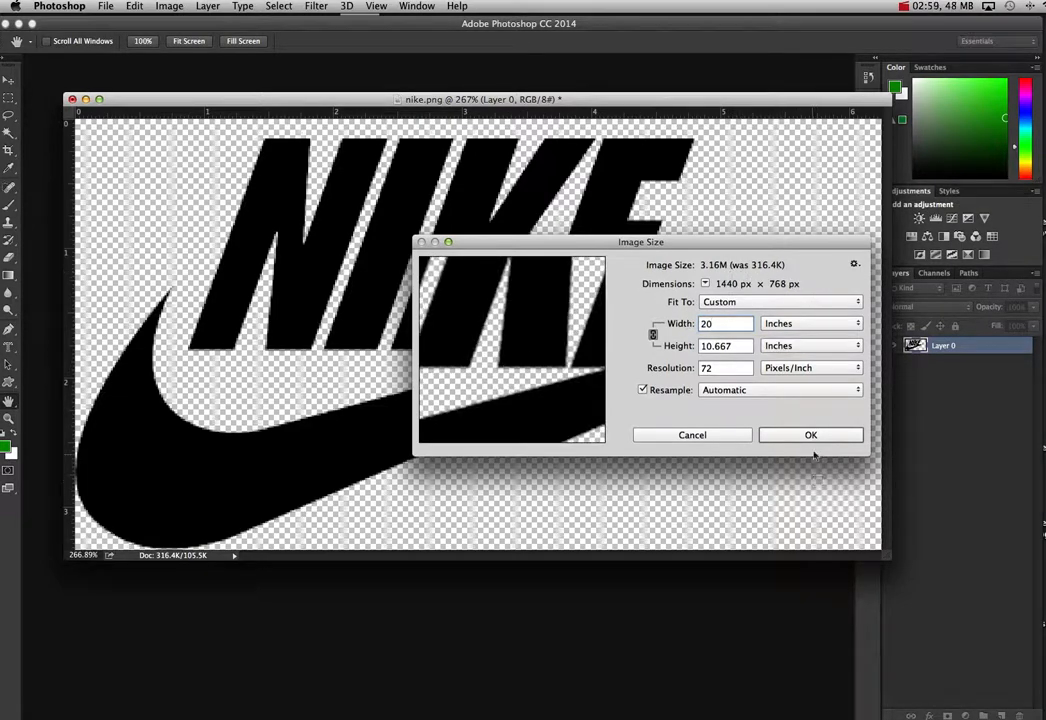
left_click(812, 434)
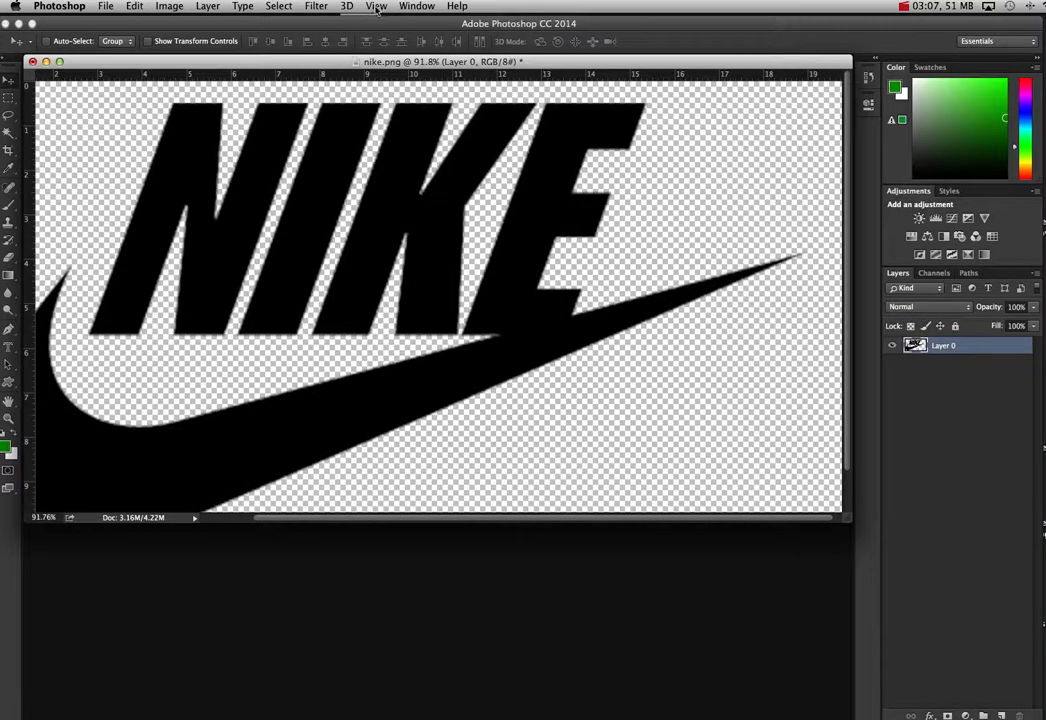
- Apply an Unsharp Mask with a raised radius to crisp the logo edges
left_click(316, 6)
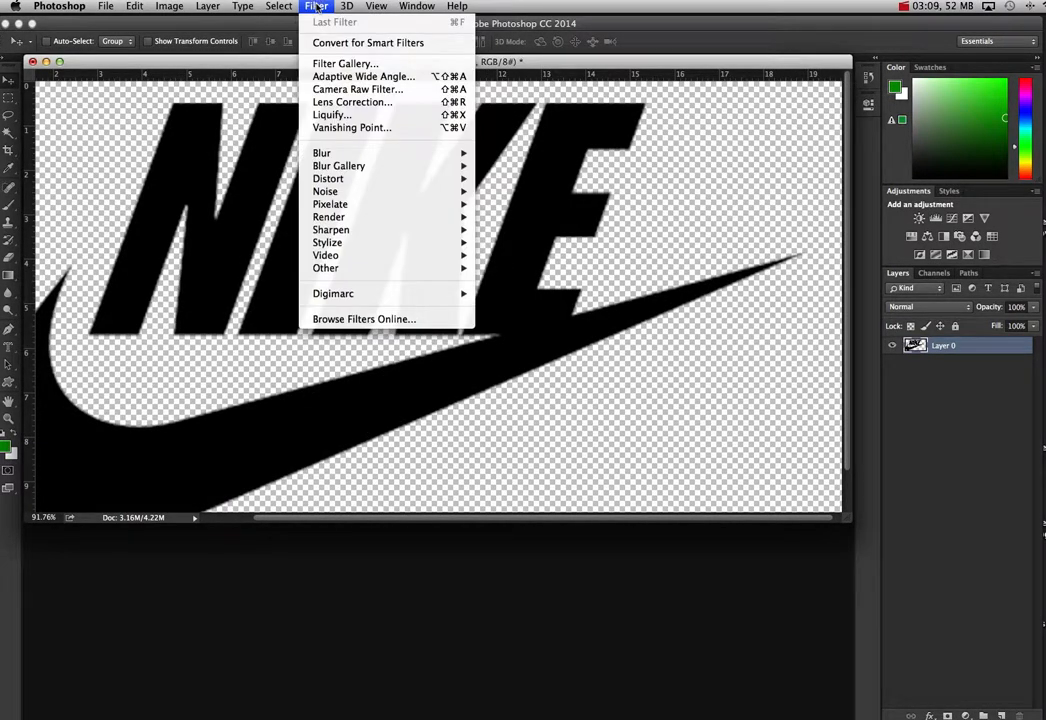
mouse_move(328, 216)
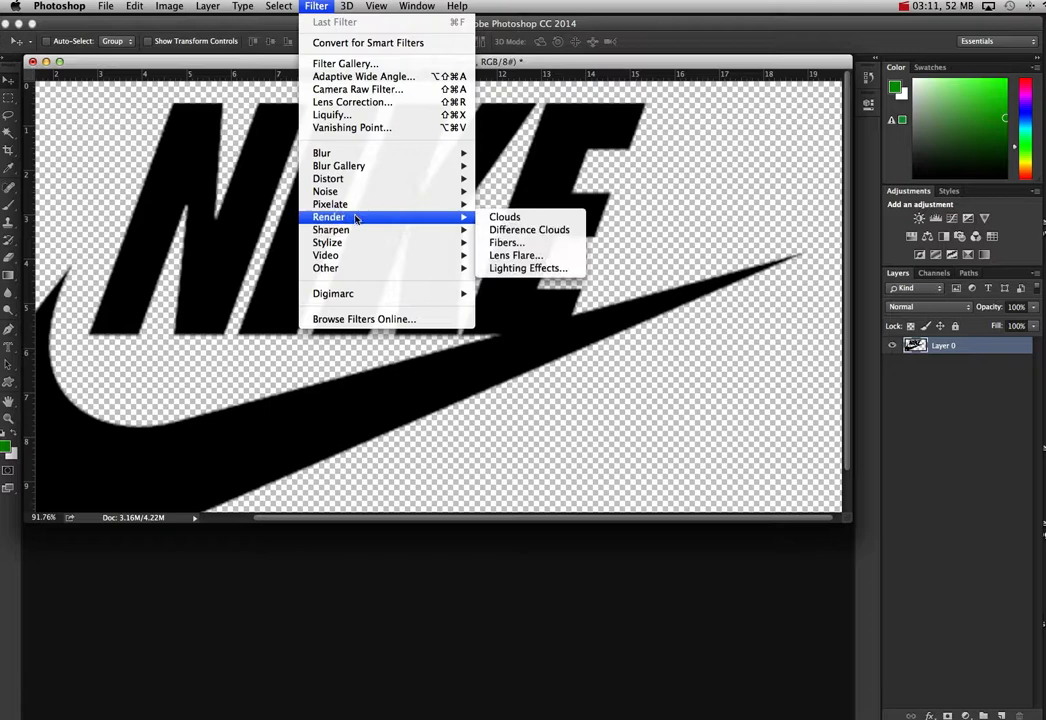
mouse_move(332, 228)
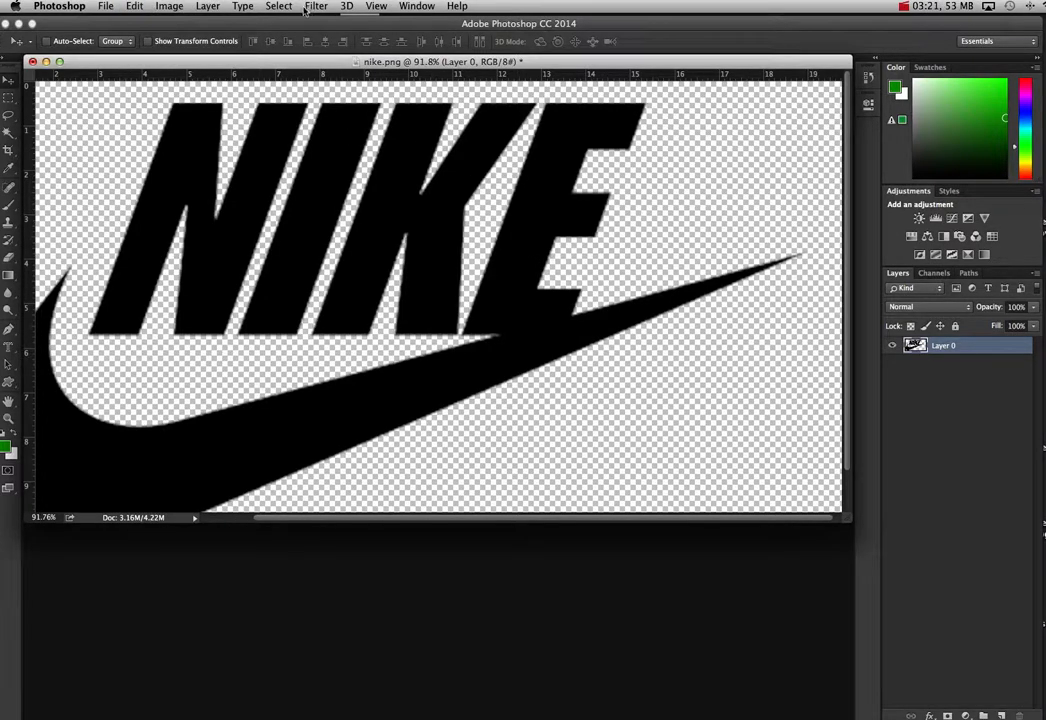
left_click(316, 6)
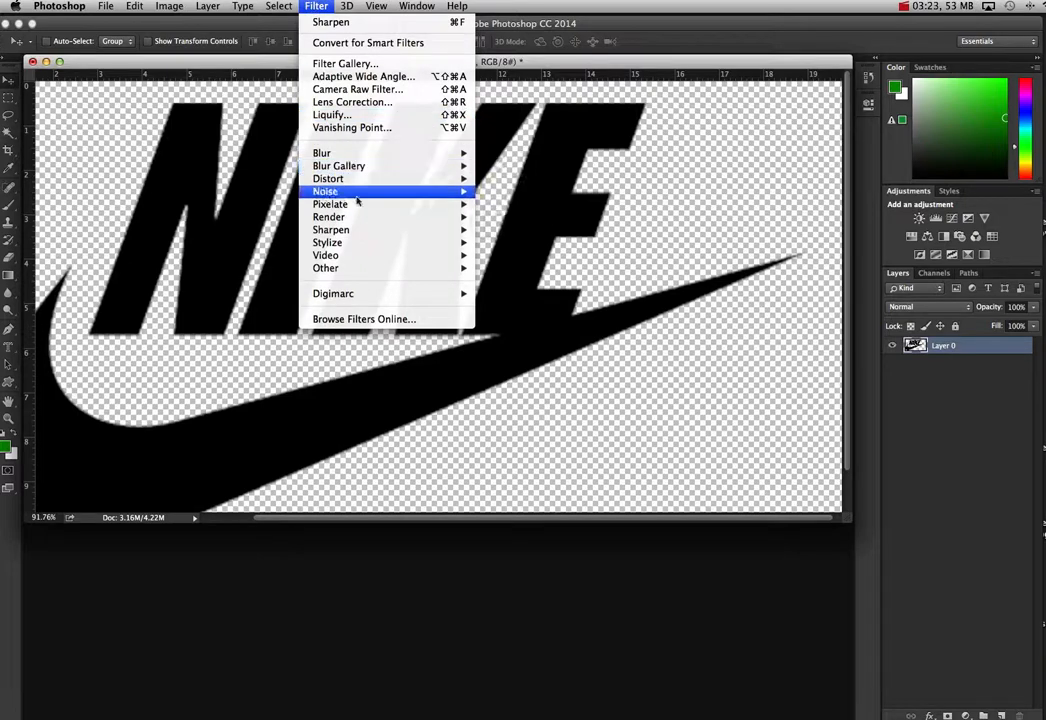
mouse_move(332, 230)
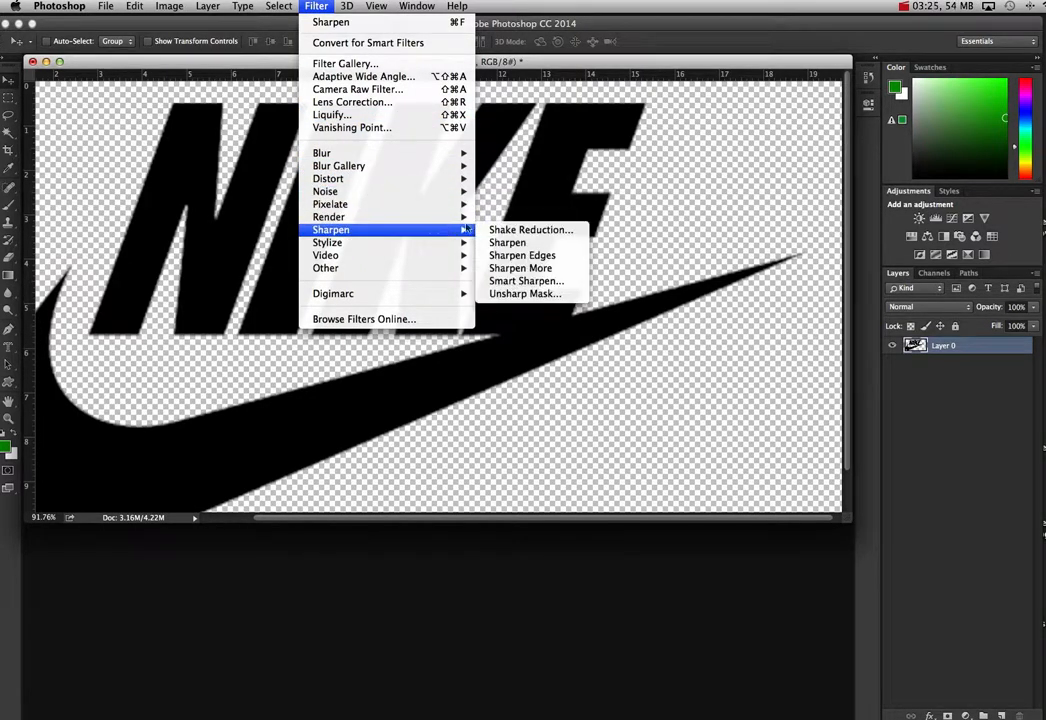
left_click(524, 292)
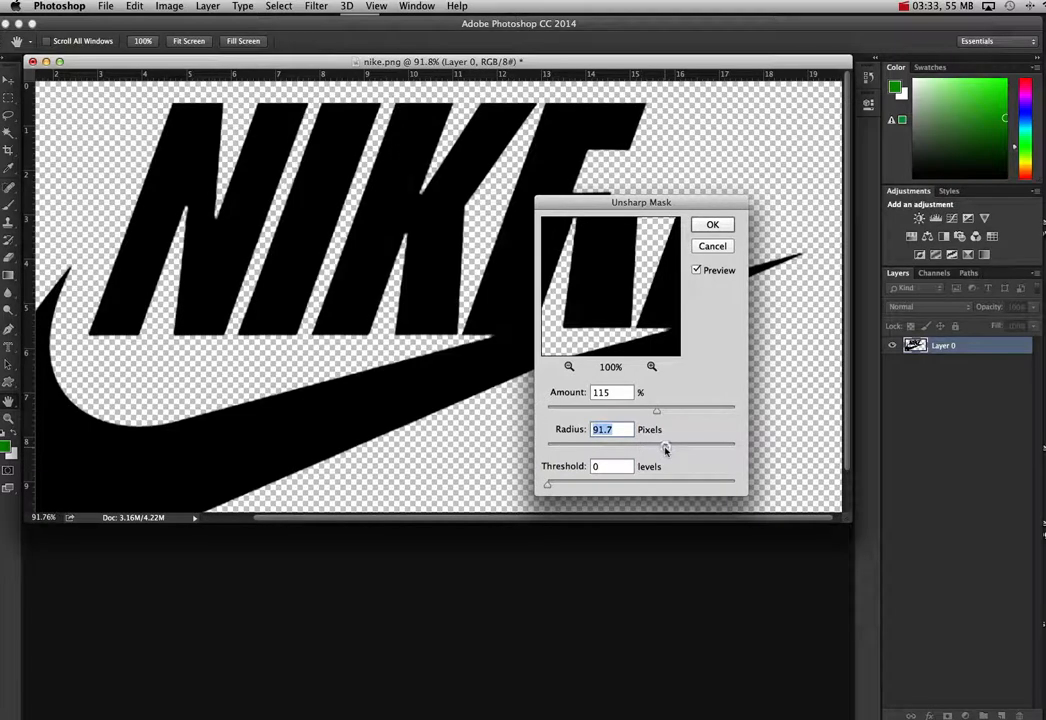
left_click_drag(664, 444, 684, 444)
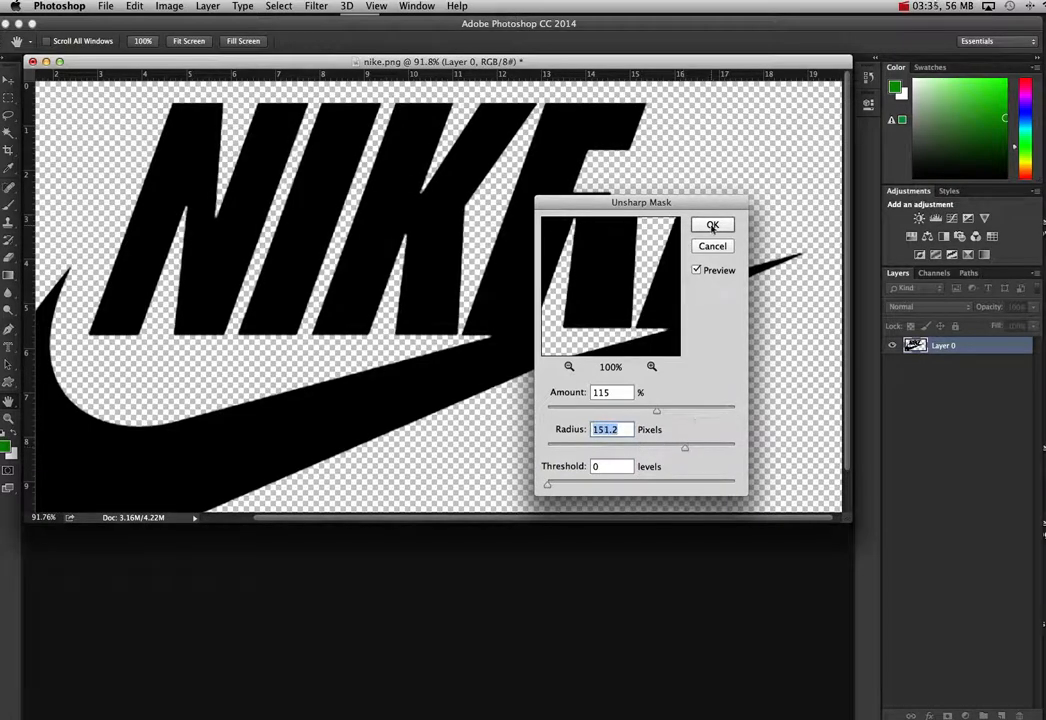
left_click(712, 224)
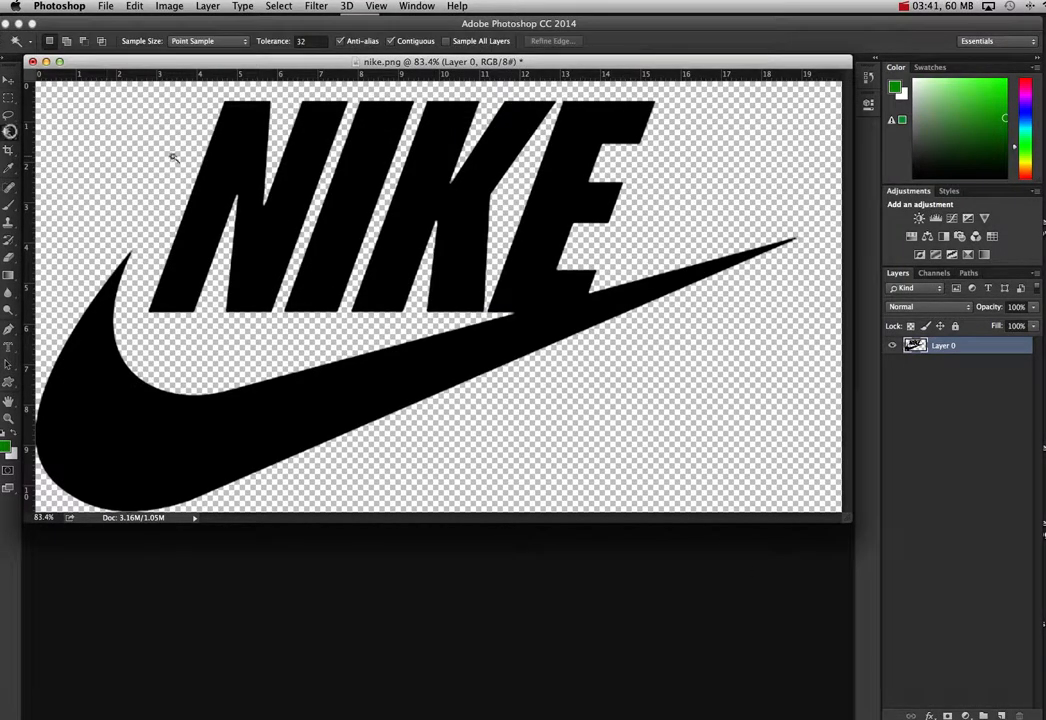
- Select the black logo pixels, Paste Into them the surfer image and reposition it within the logo
left_click(430, 176)
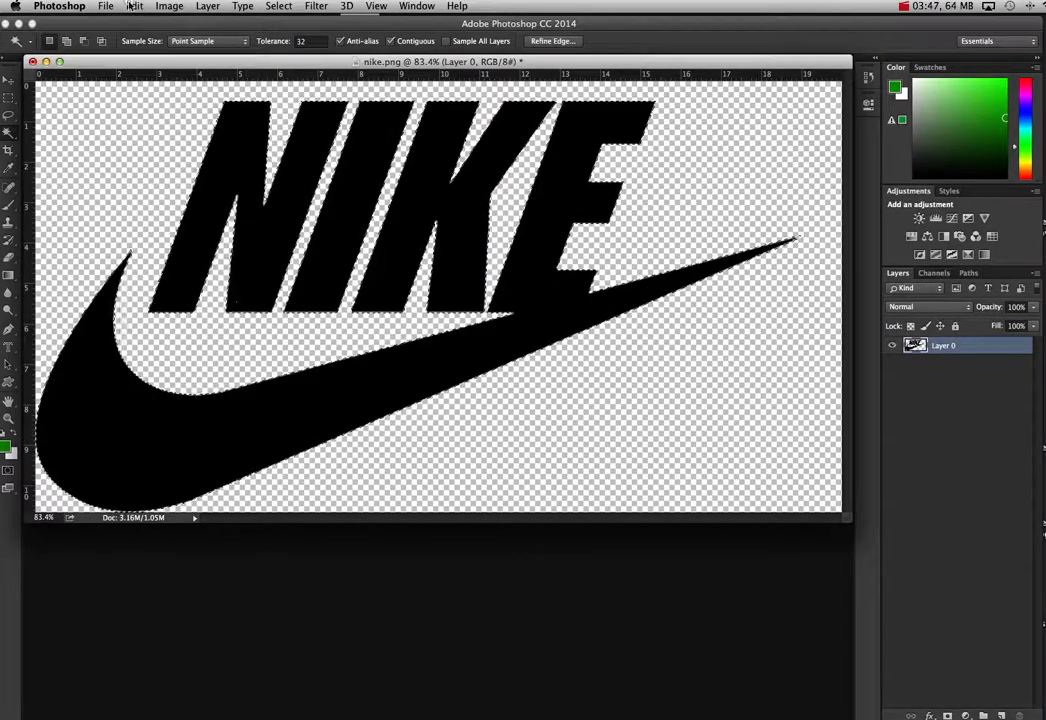
left_click(136, 6)
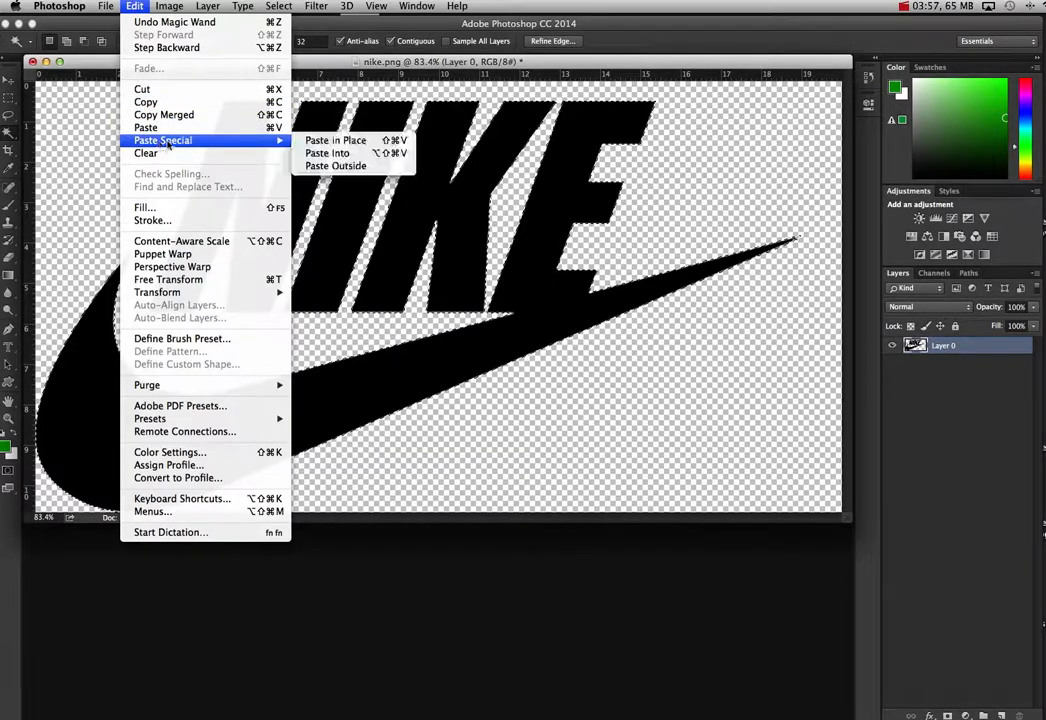
left_click(336, 140)
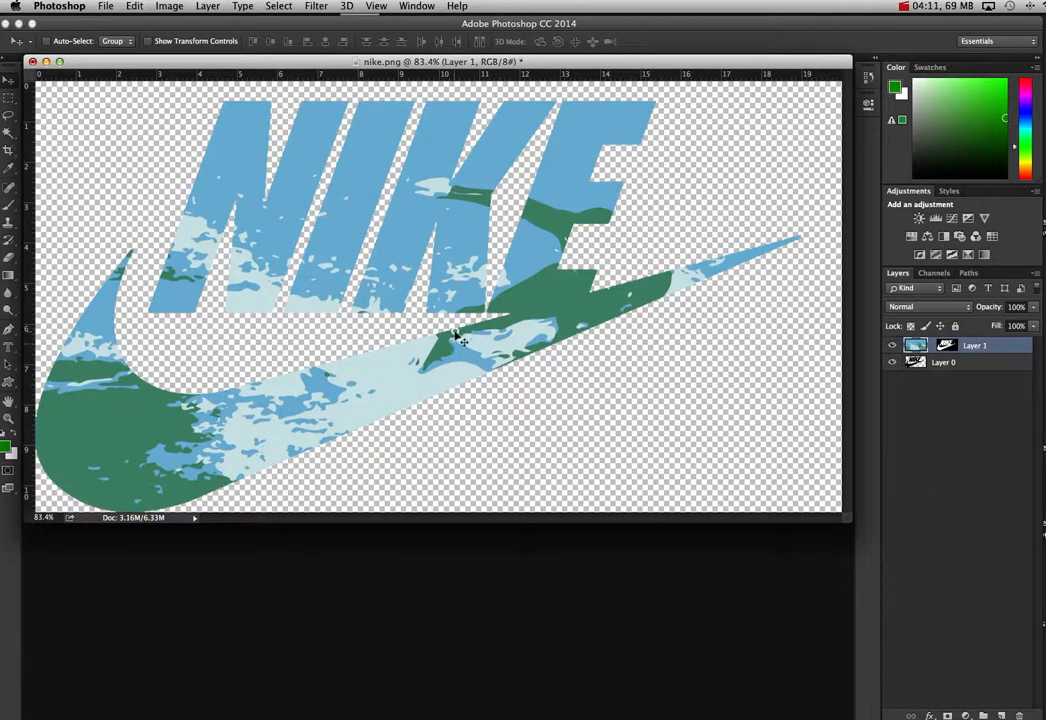
left_click_drag(460, 340, 404, 340)
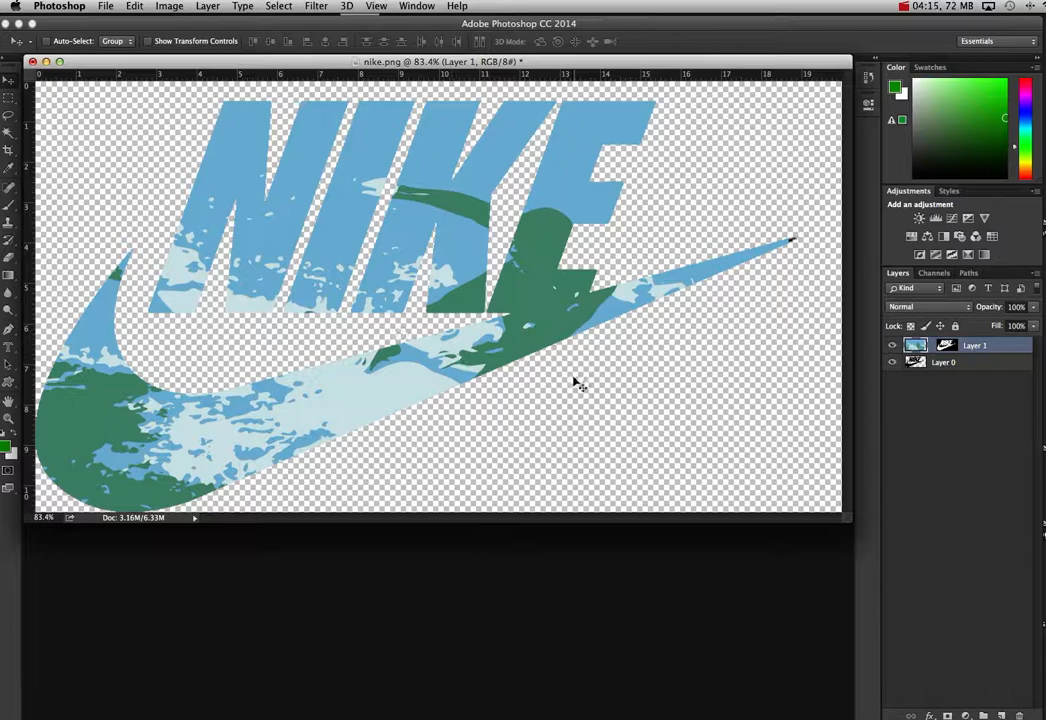
- Save a JPEG copy named nike surfer to the desktop
left_click(104, 6)
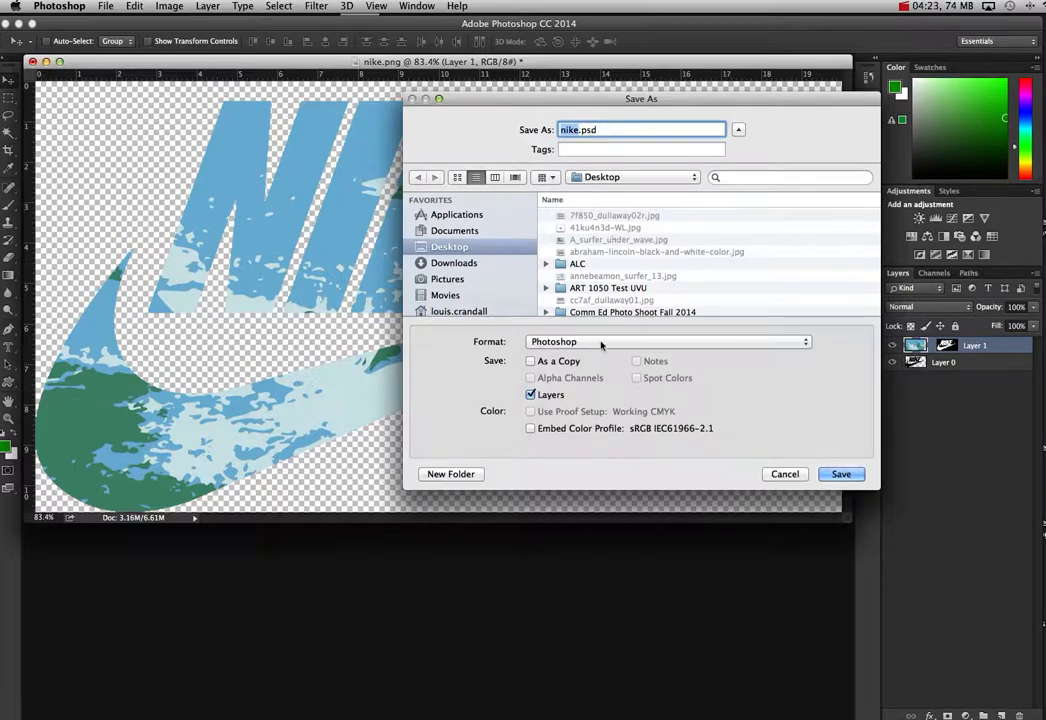
left_click(668, 340)
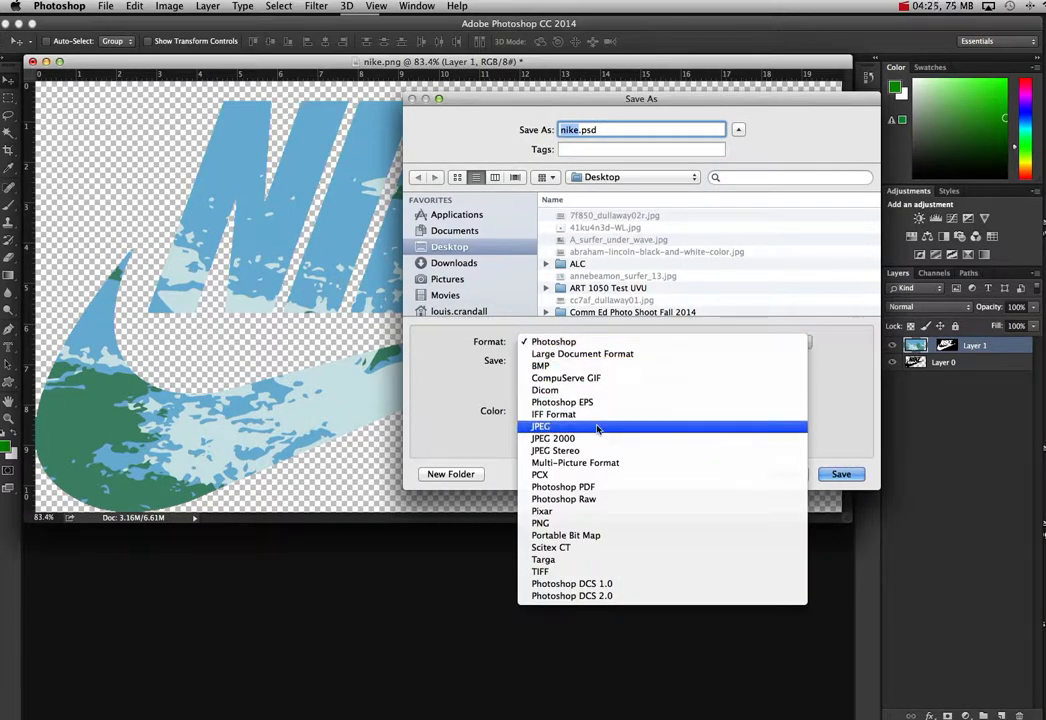
left_click(540, 426)
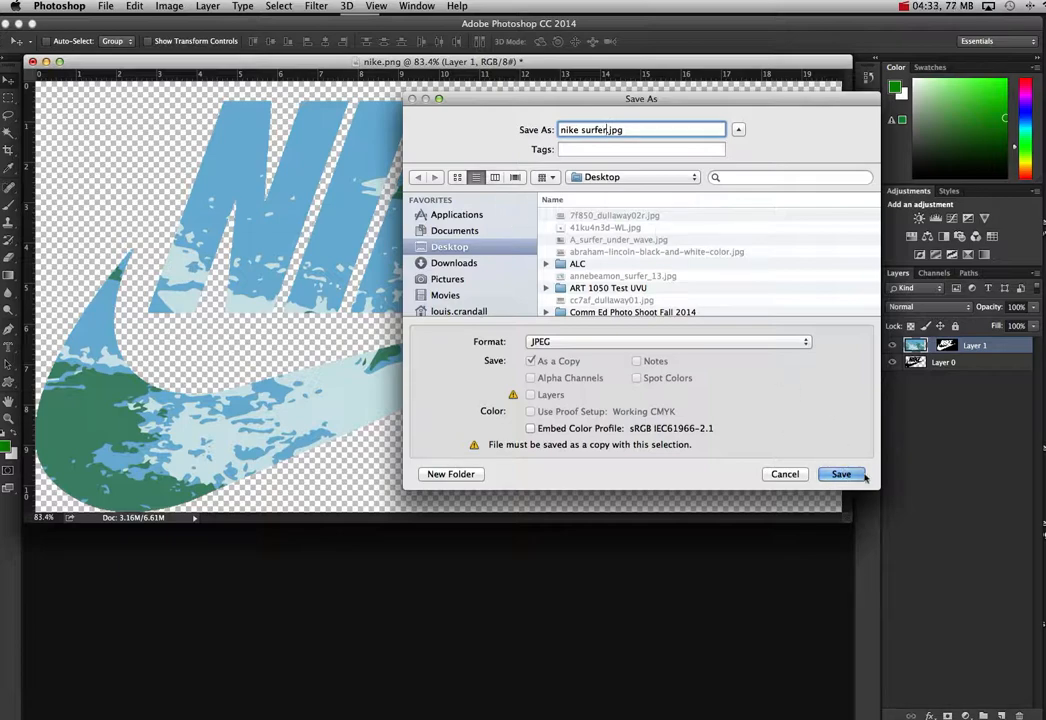
left_click(840, 474)
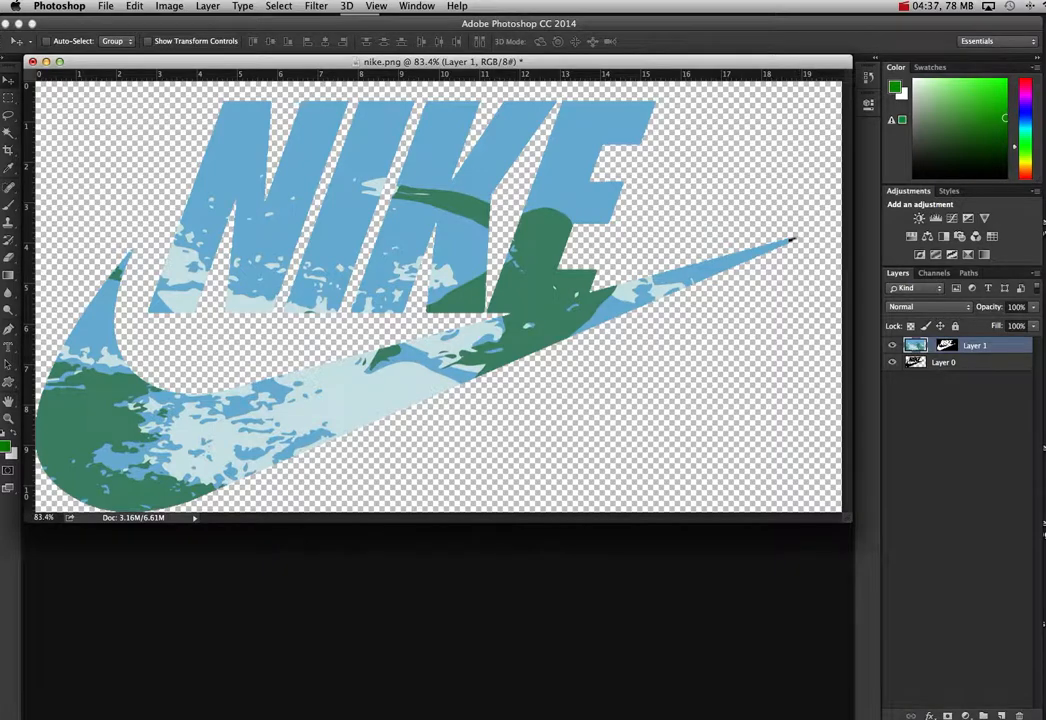
- Go to customink, preview the tee in pink, blue then grey, and start adding your own artwork
left_click(300, 690)
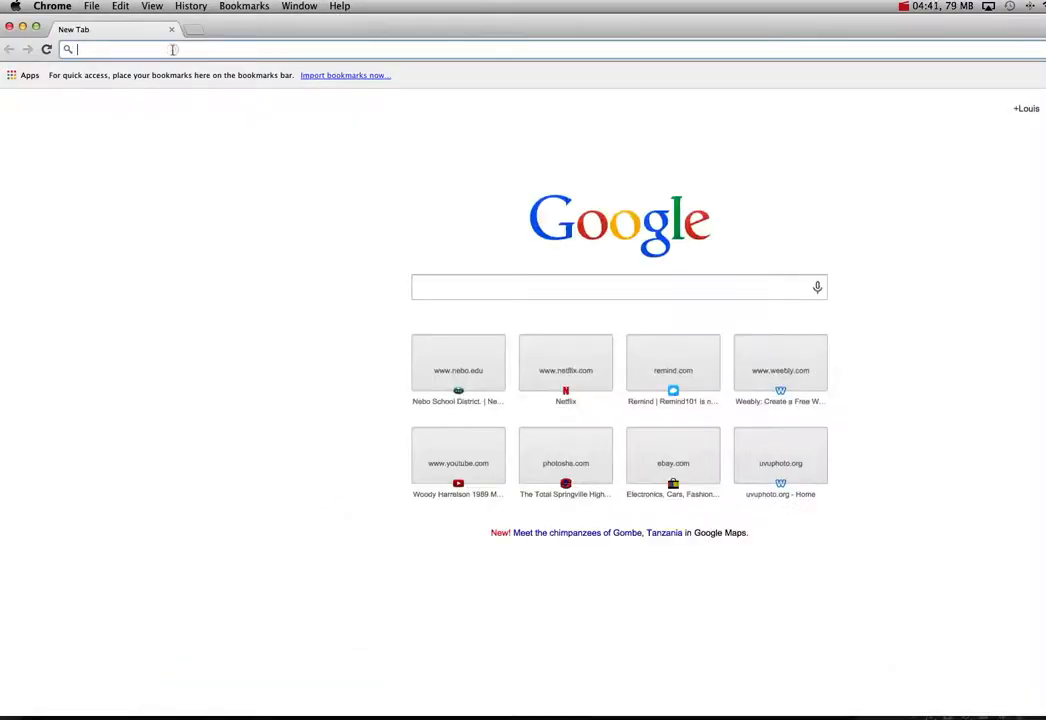
type("customink.com/lab?ref=nav_v2")
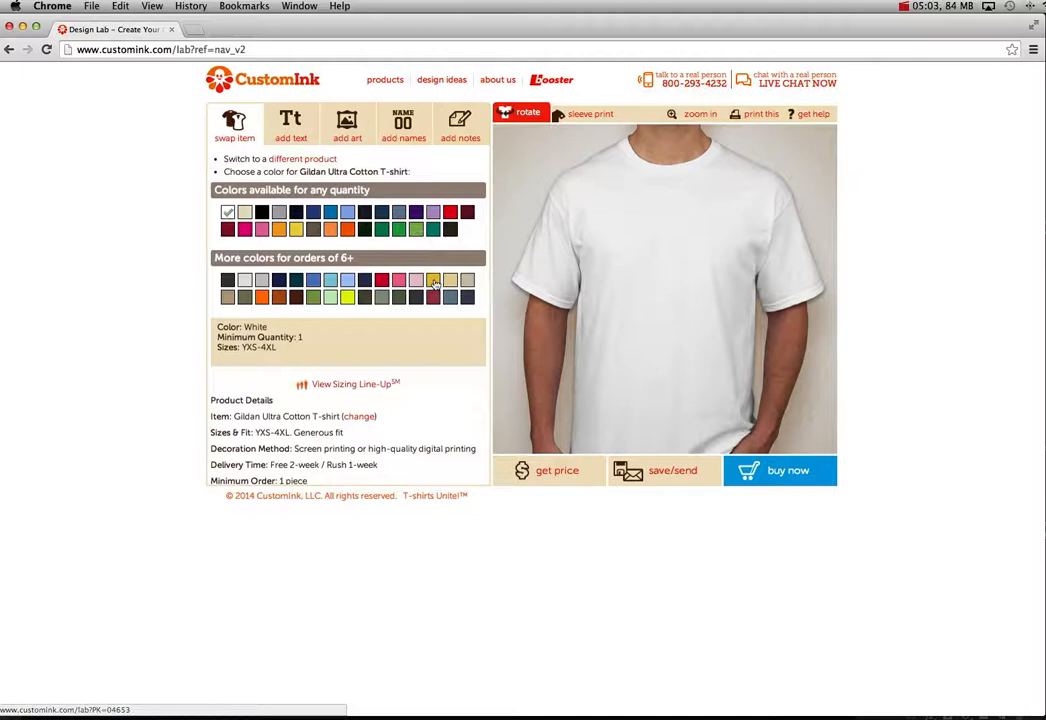
left_click(312, 280)
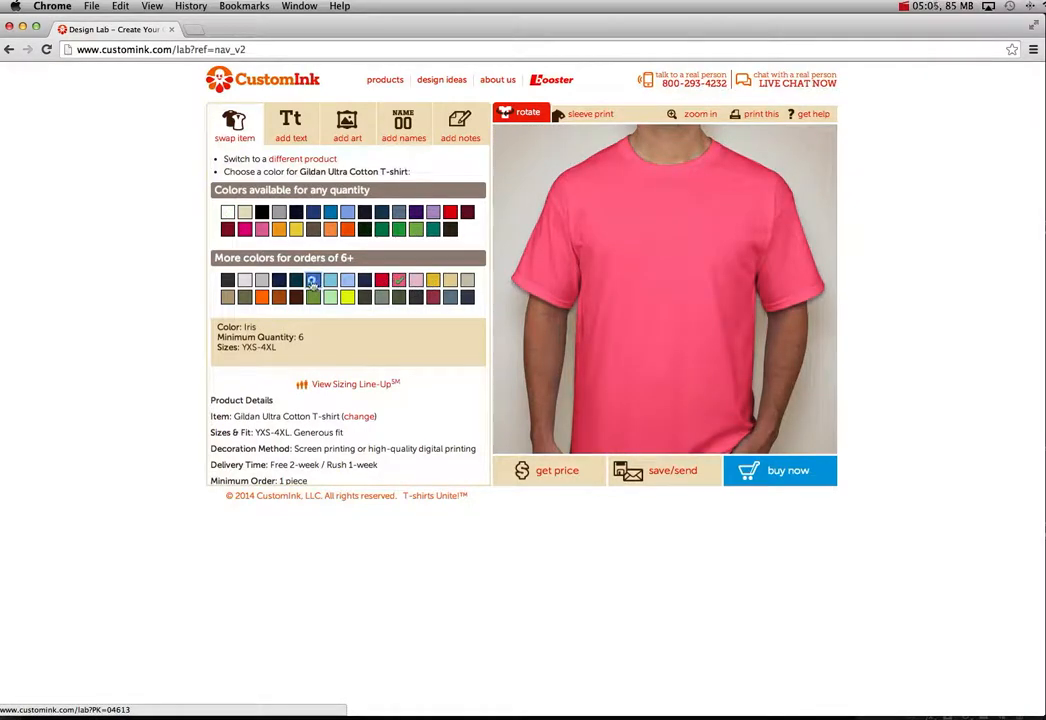
left_click(296, 212)
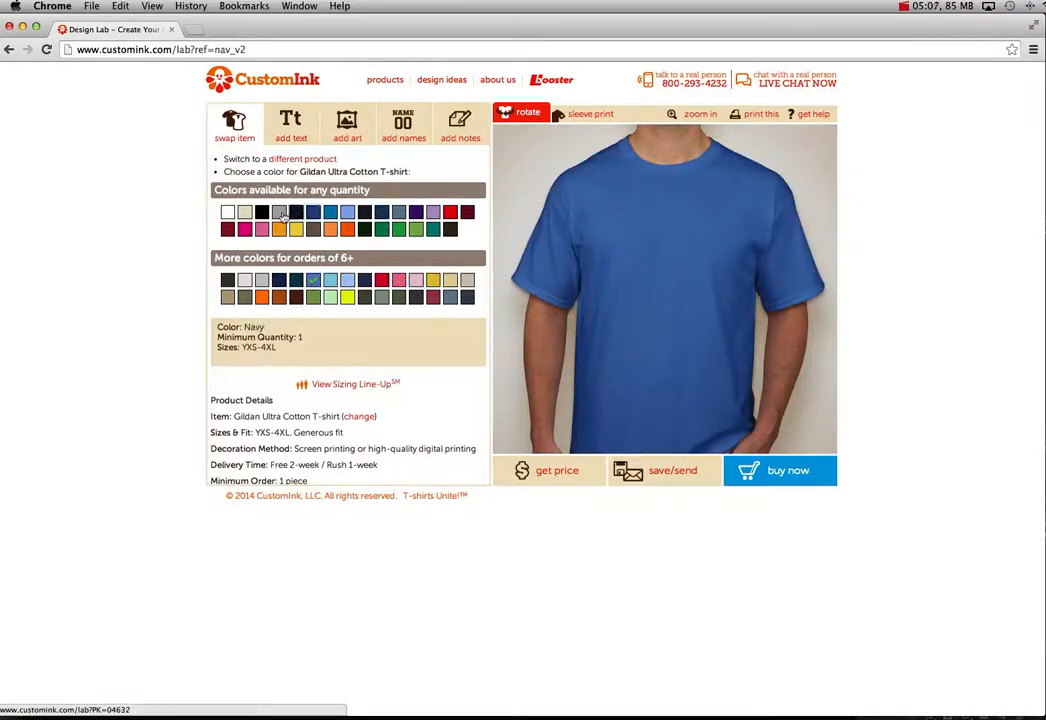
left_click(278, 212)
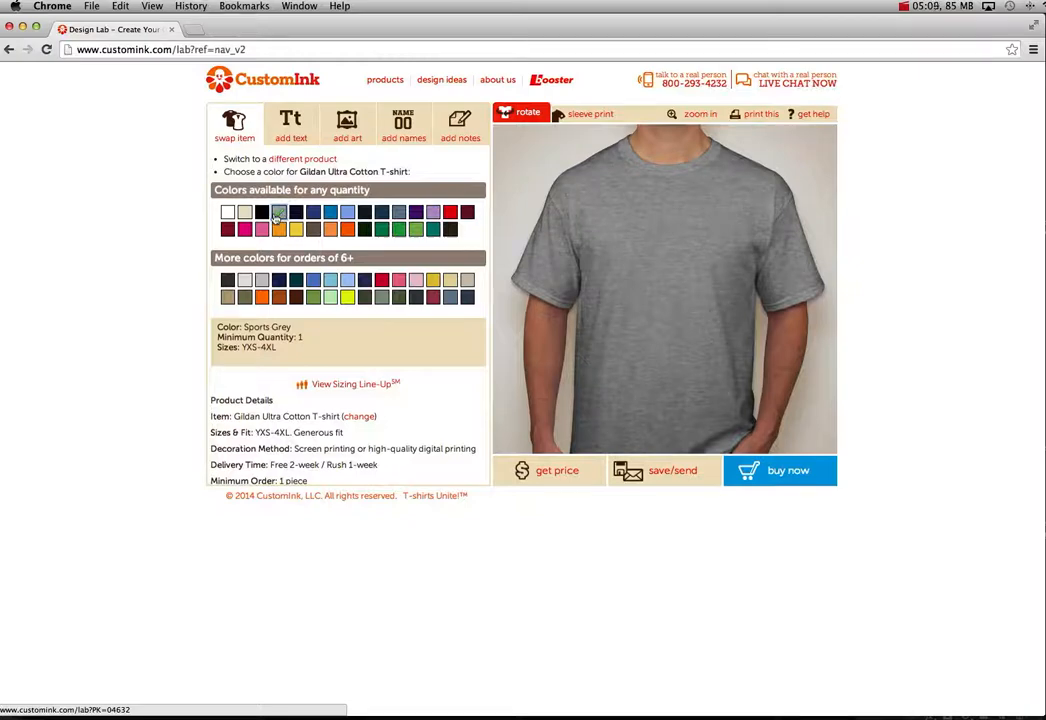
left_click(348, 124)
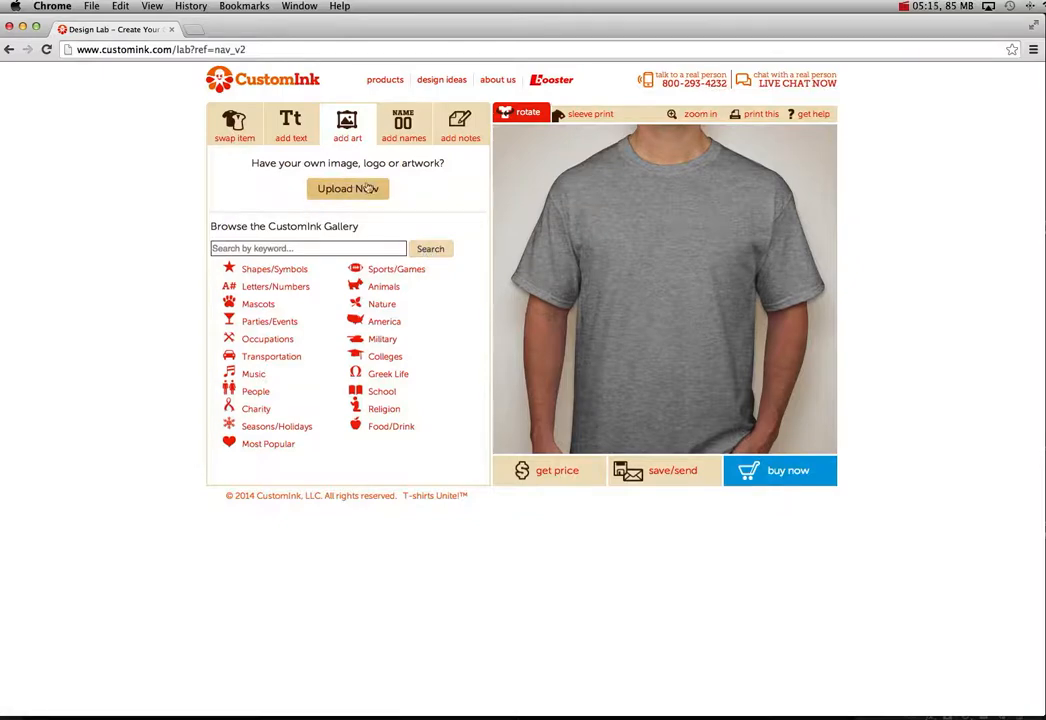
- Upload nike surfer.jpg from the desktop as artwork via Add Art > Upload Now
left_click(348, 188)
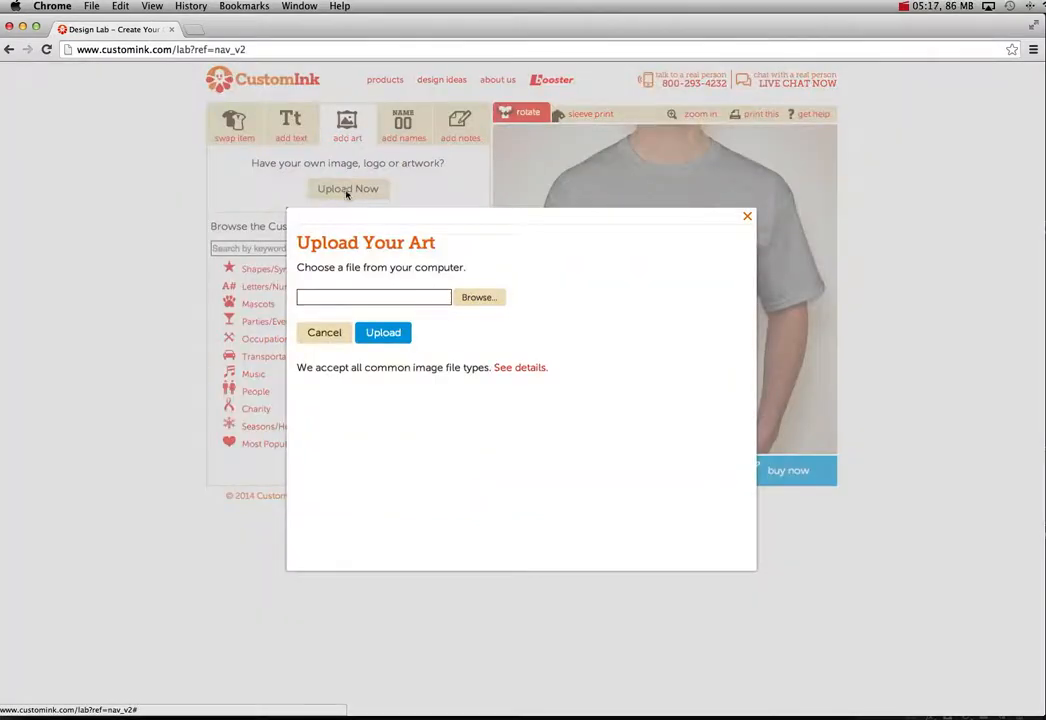
left_click(478, 296)
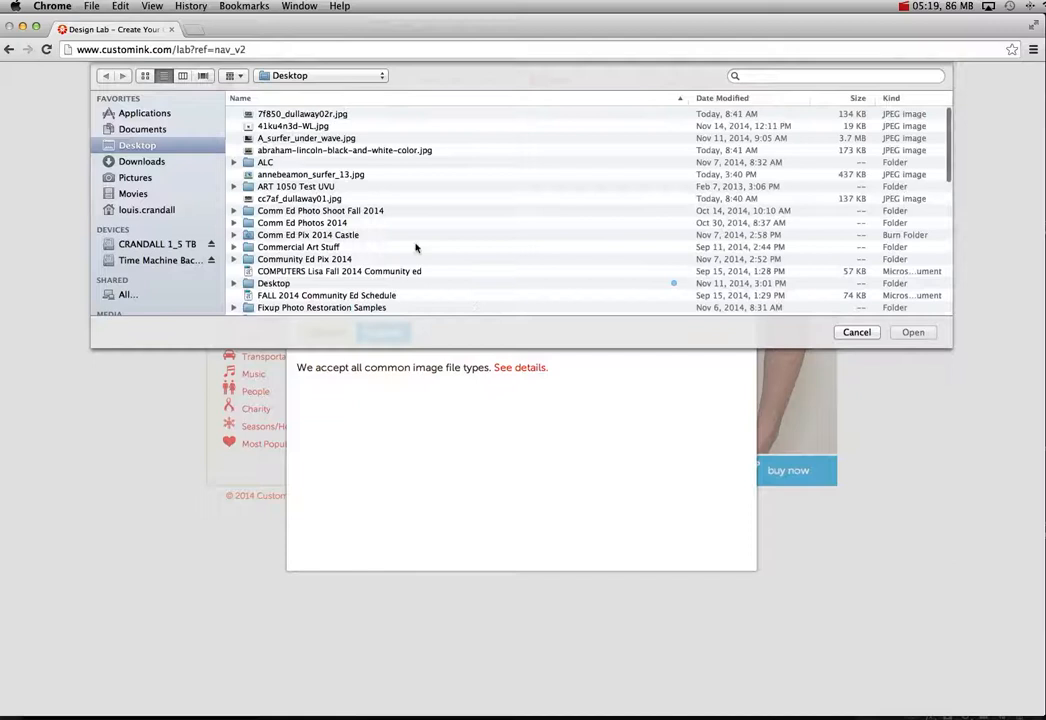
scroll("down", 3)
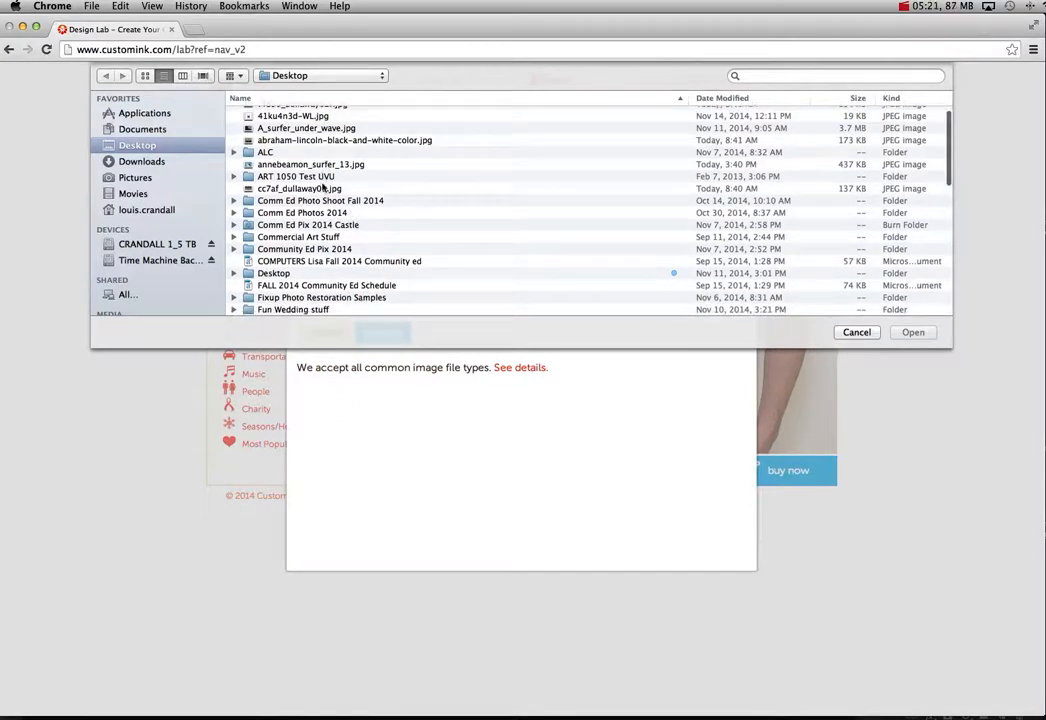
scroll("down", 3)
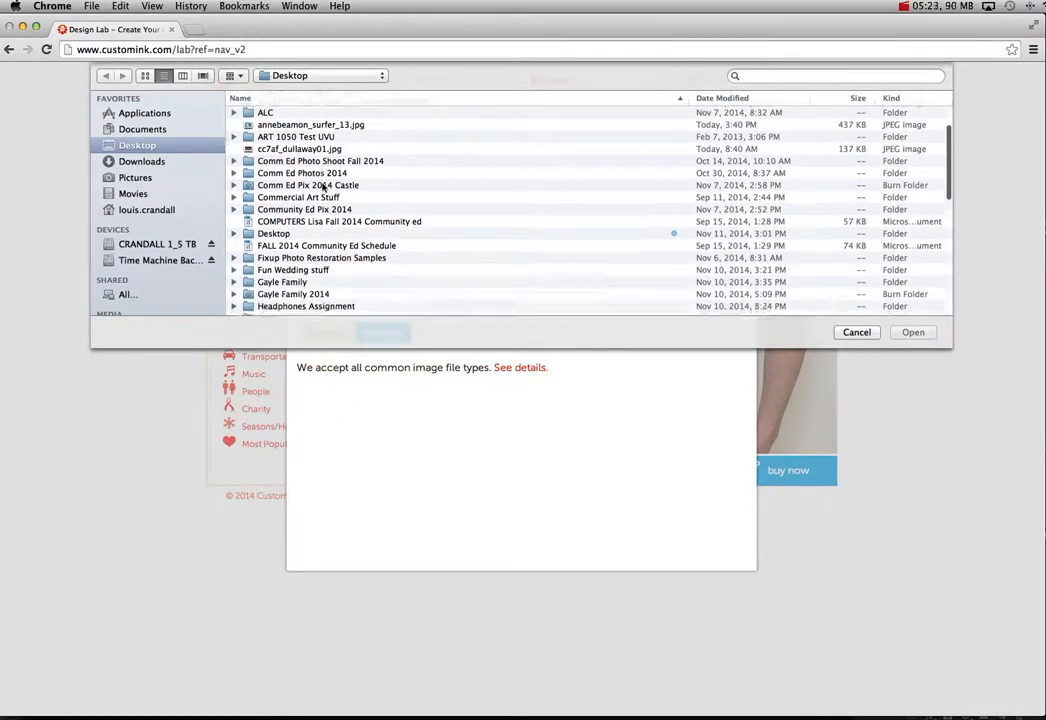
scroll("down", 3)
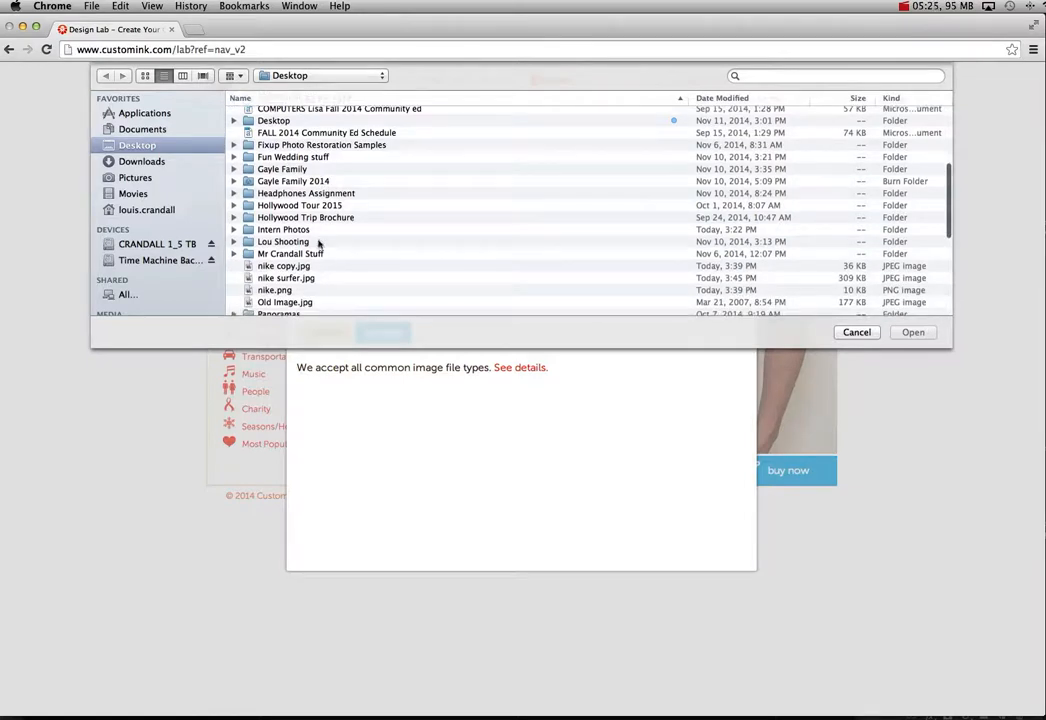
left_click(856, 332)
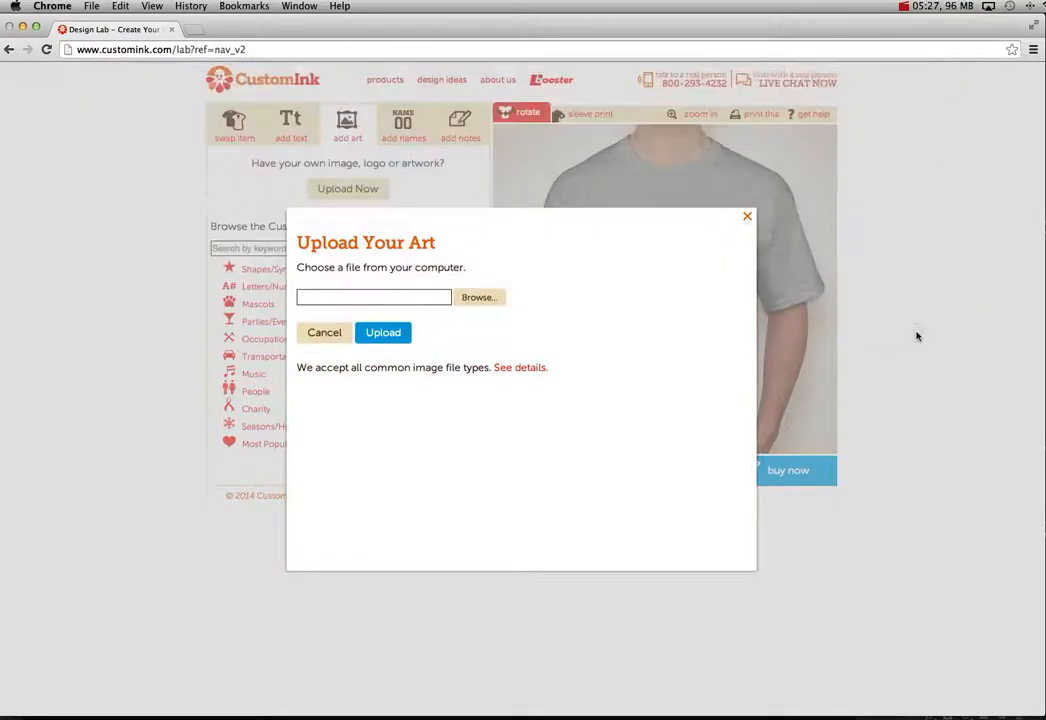
left_click(384, 332)
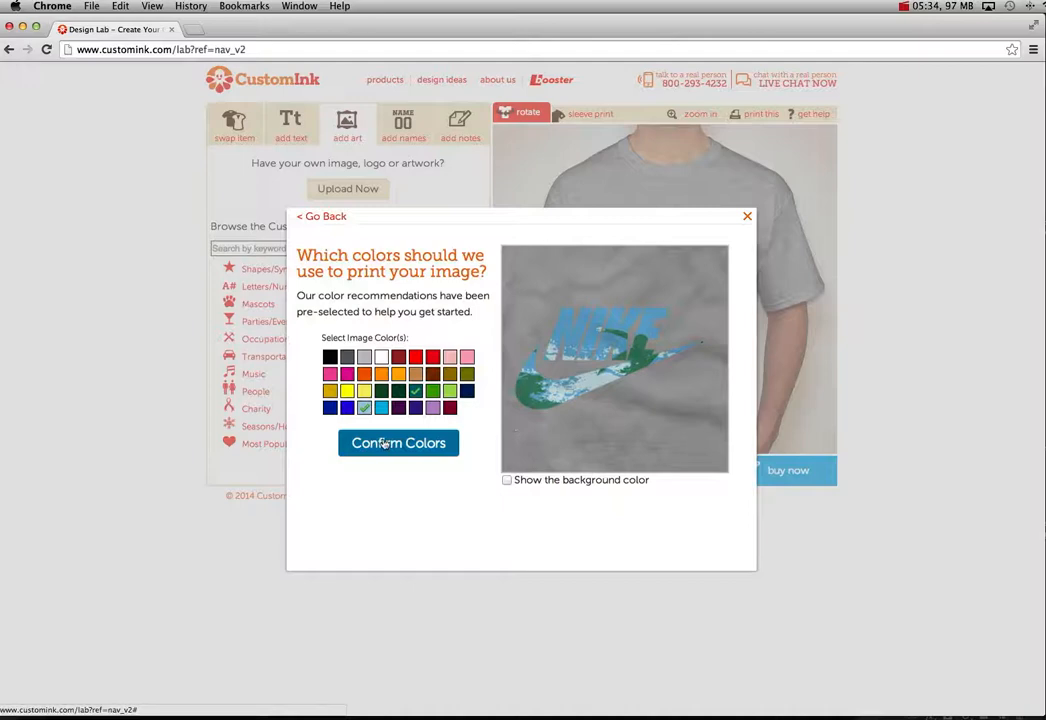
- Confirm the suggested print colours so the logo lands on the grey tee's chest
left_click(398, 444)
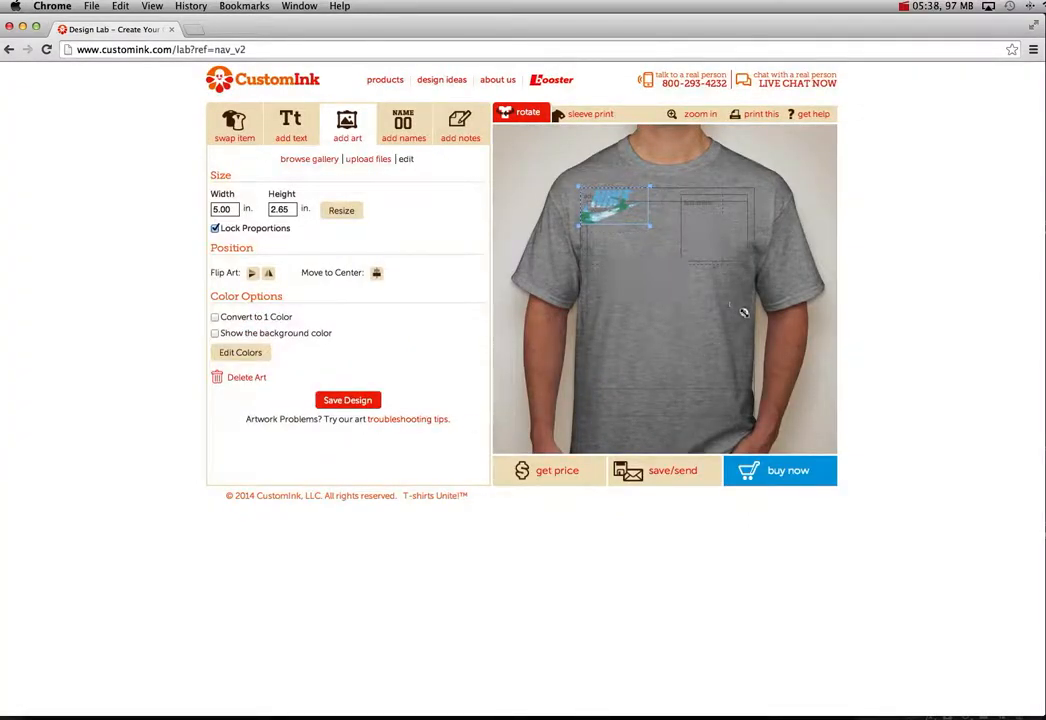
- Enlarge the logo across the chest, then switch to the shirt's back view for more art
left_click_drag(644, 228, 748, 276)
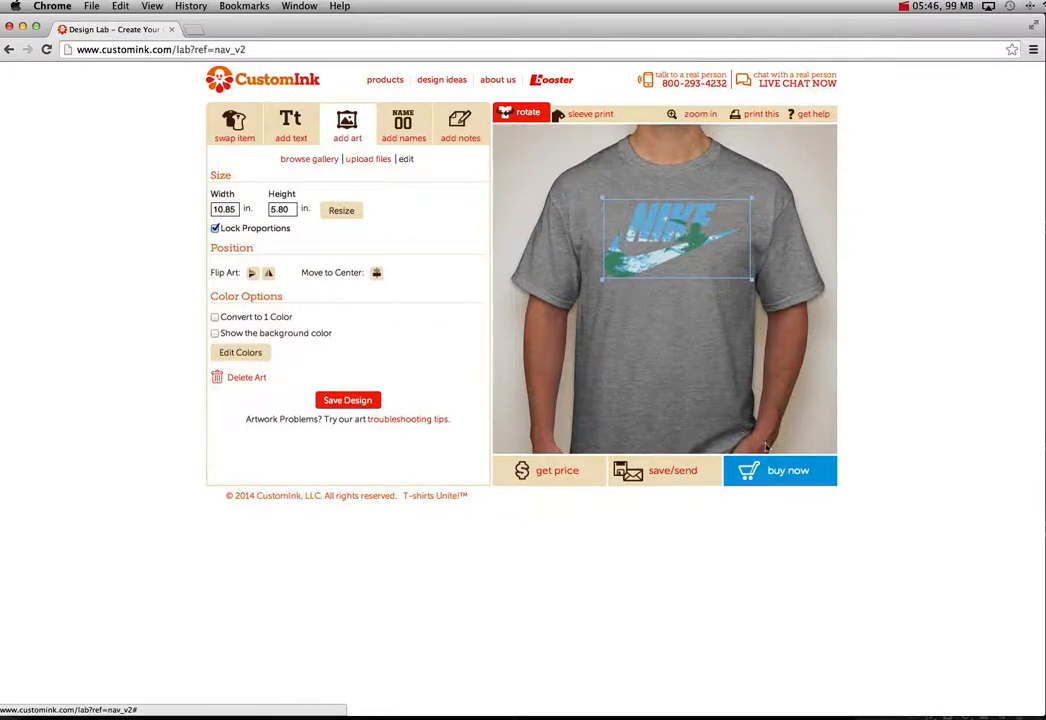
left_click(348, 124)
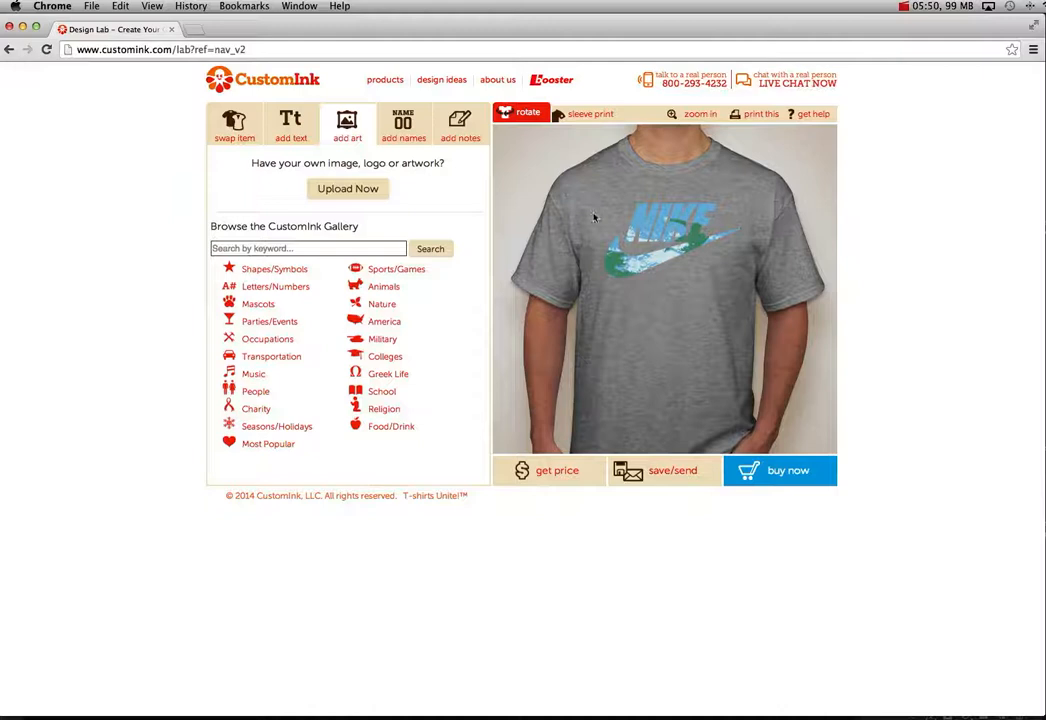
left_click(528, 112)
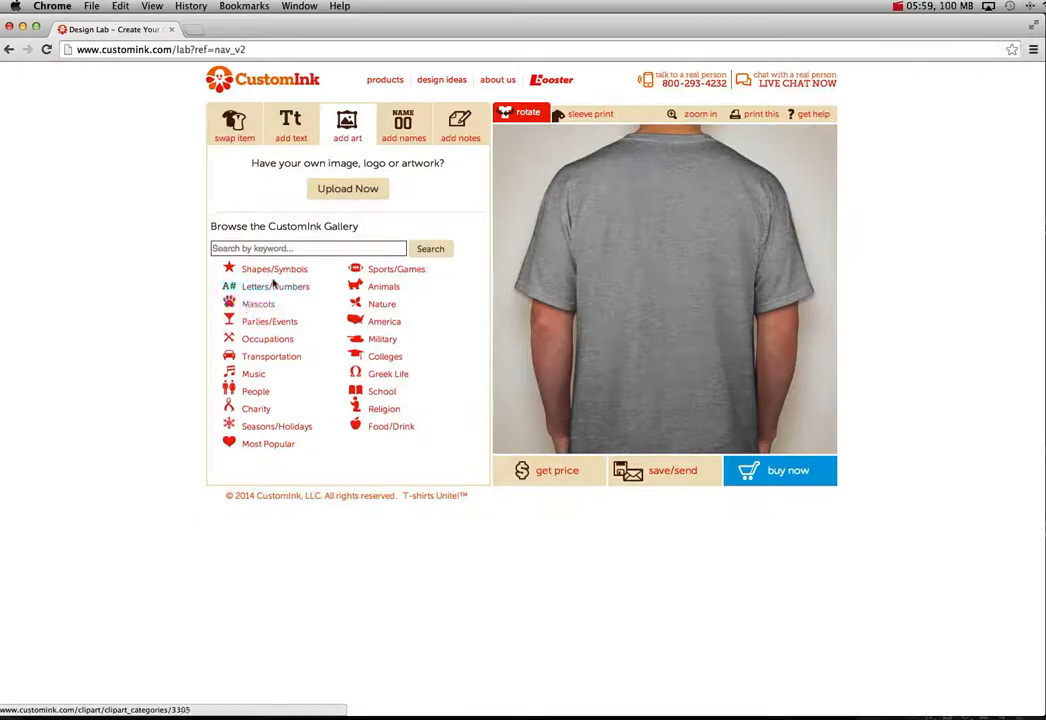
- Search the Shapes/Symbols gallery for 'surfer' clip art
left_click(274, 268)
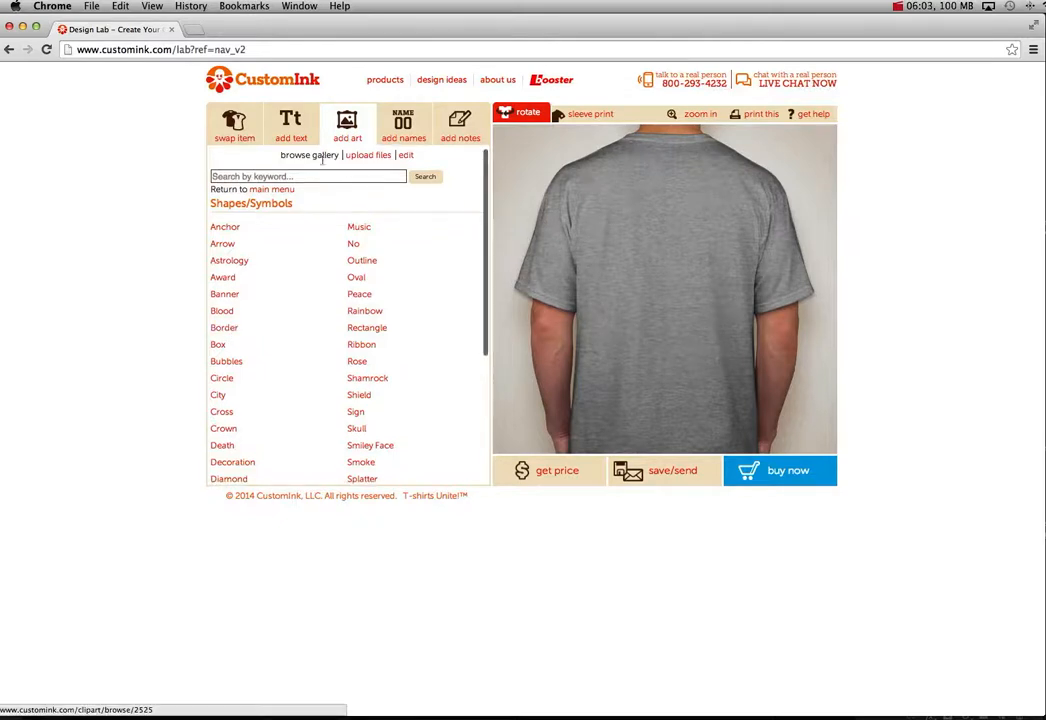
type("surfer")
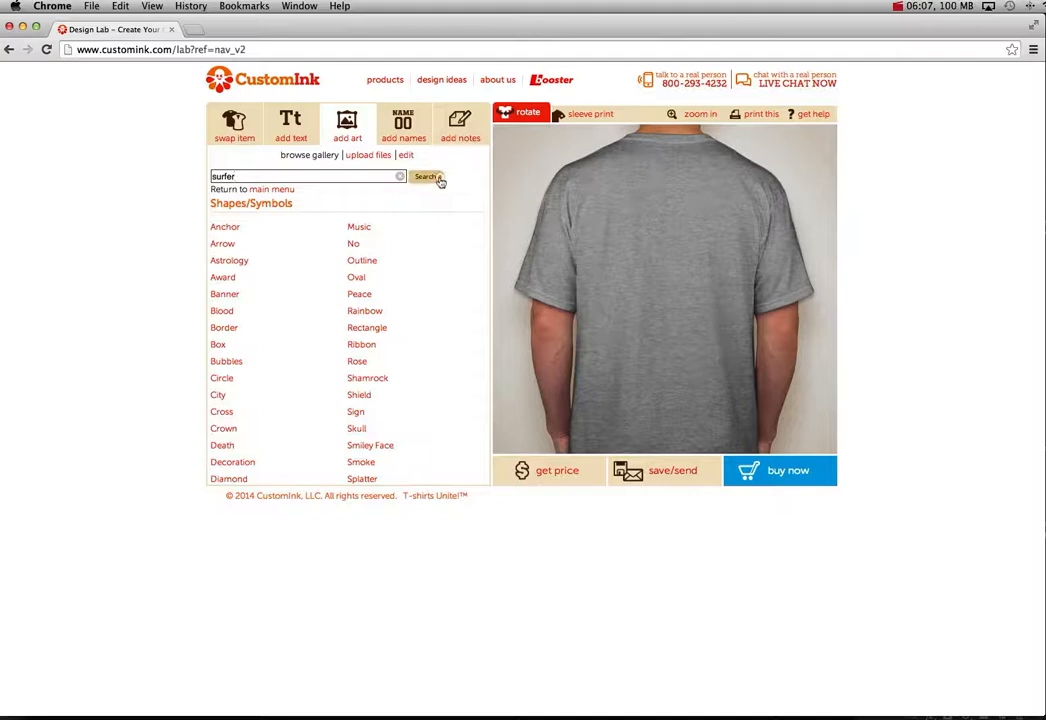
left_click(426, 176)
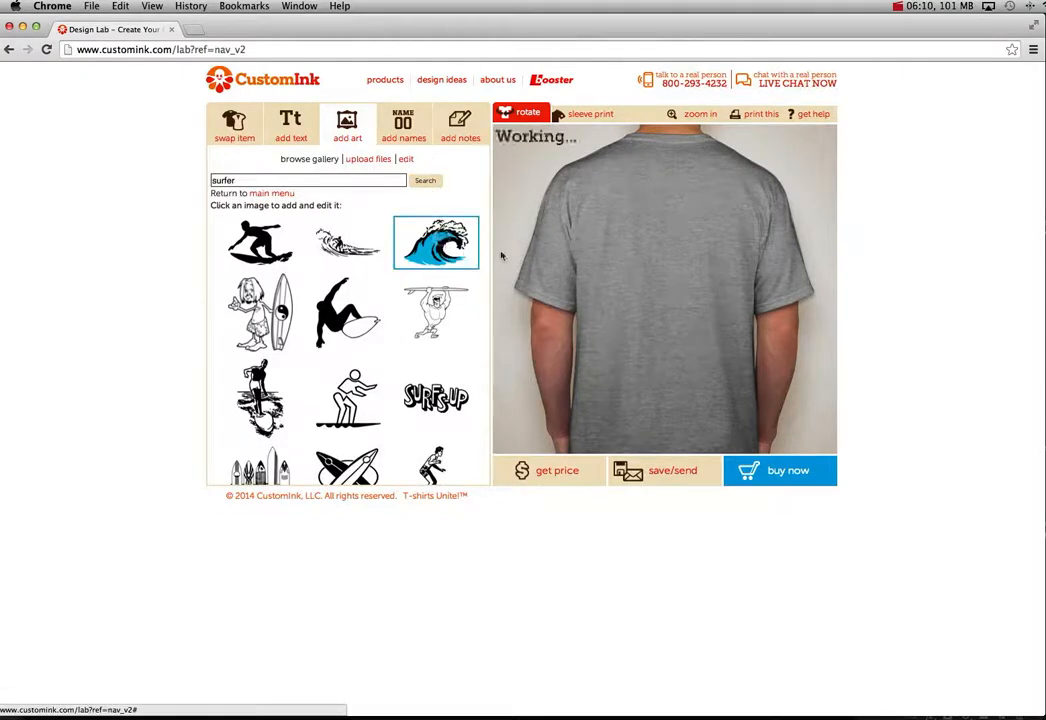
- Place the blue wave clip art near the top centre of the shirt back
left_click(436, 242)
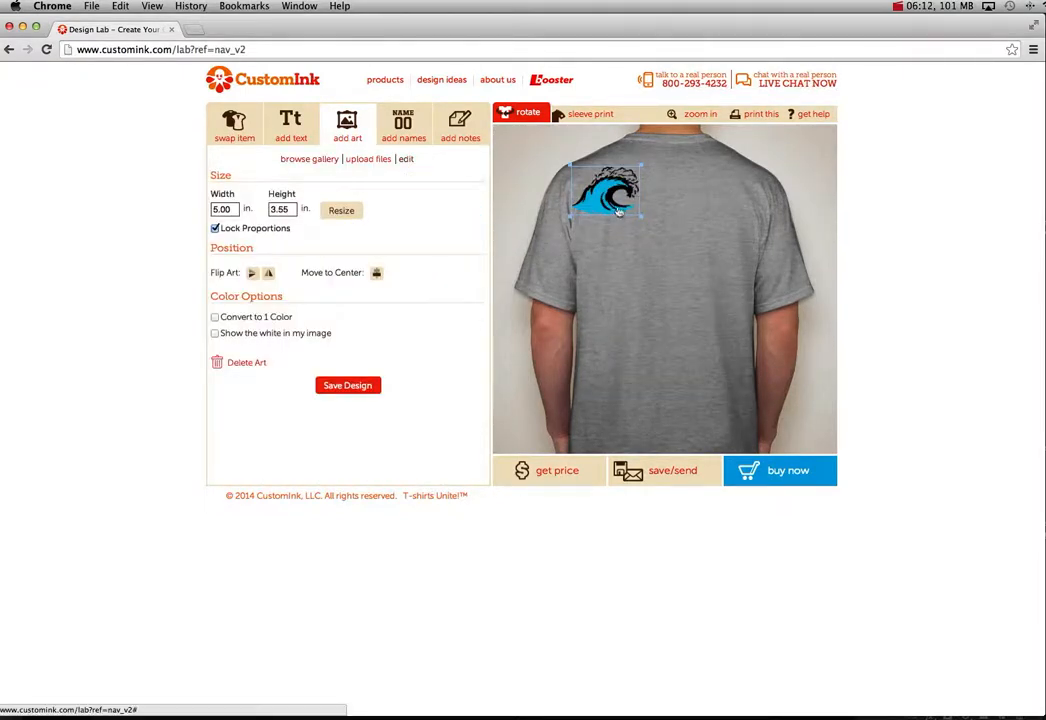
left_click_drag(604, 190, 664, 190)
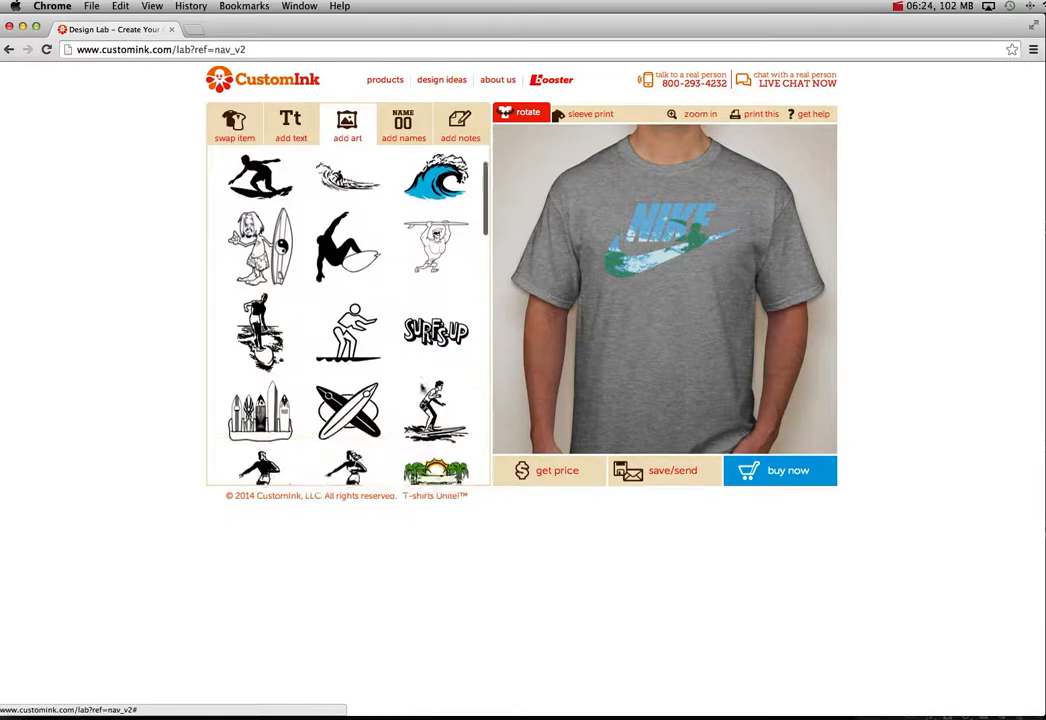
scroll("down", 3)
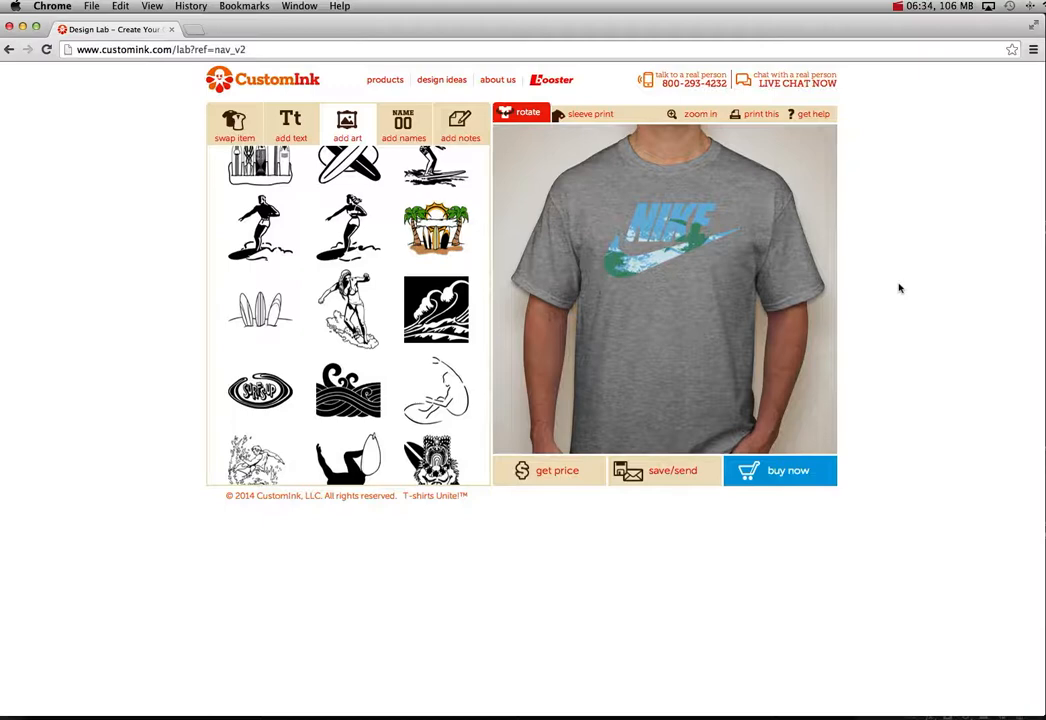
mouse_move(576, 138)
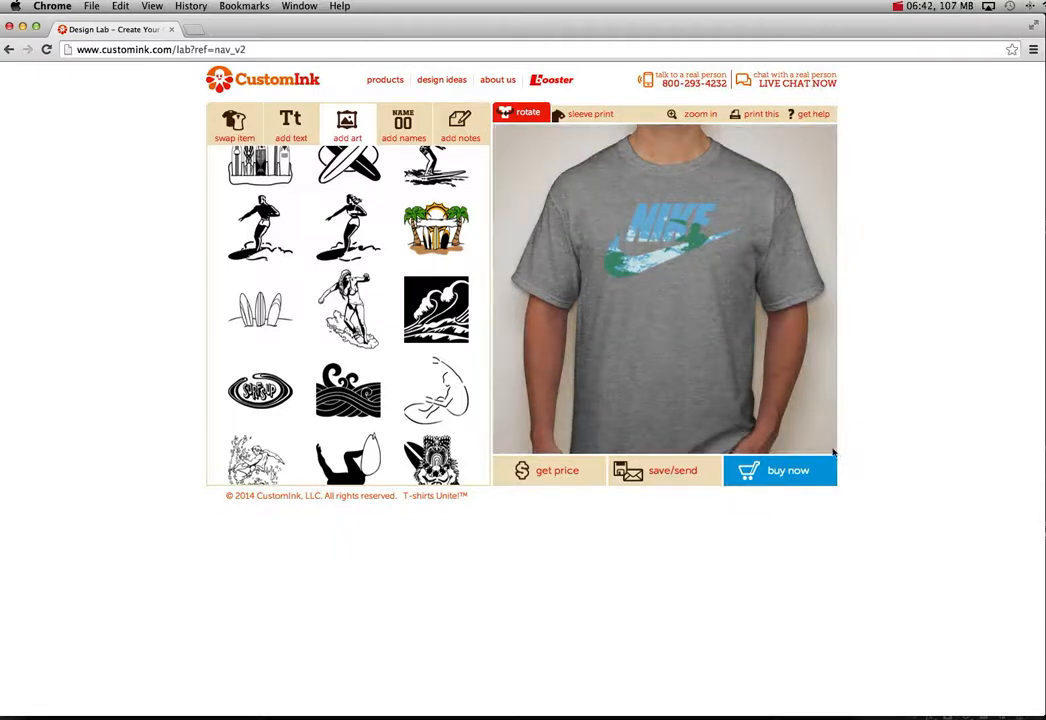
mouse_move(976, 192)
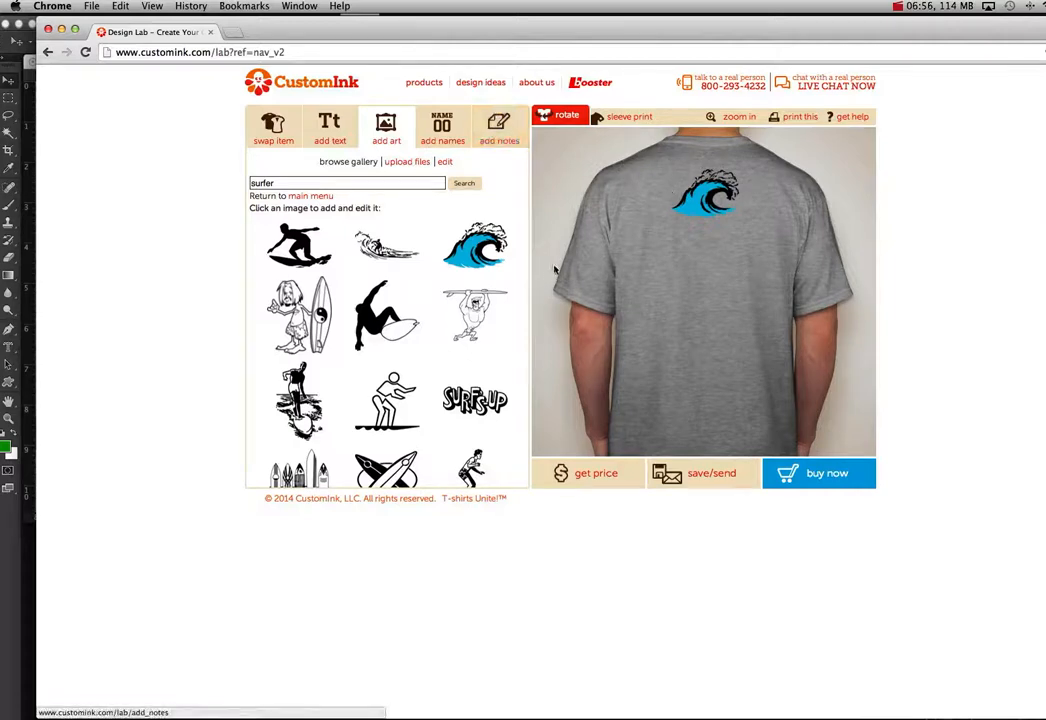
- Return to the front view showing the chest logo and the gallery's main categories
left_click(566, 116)
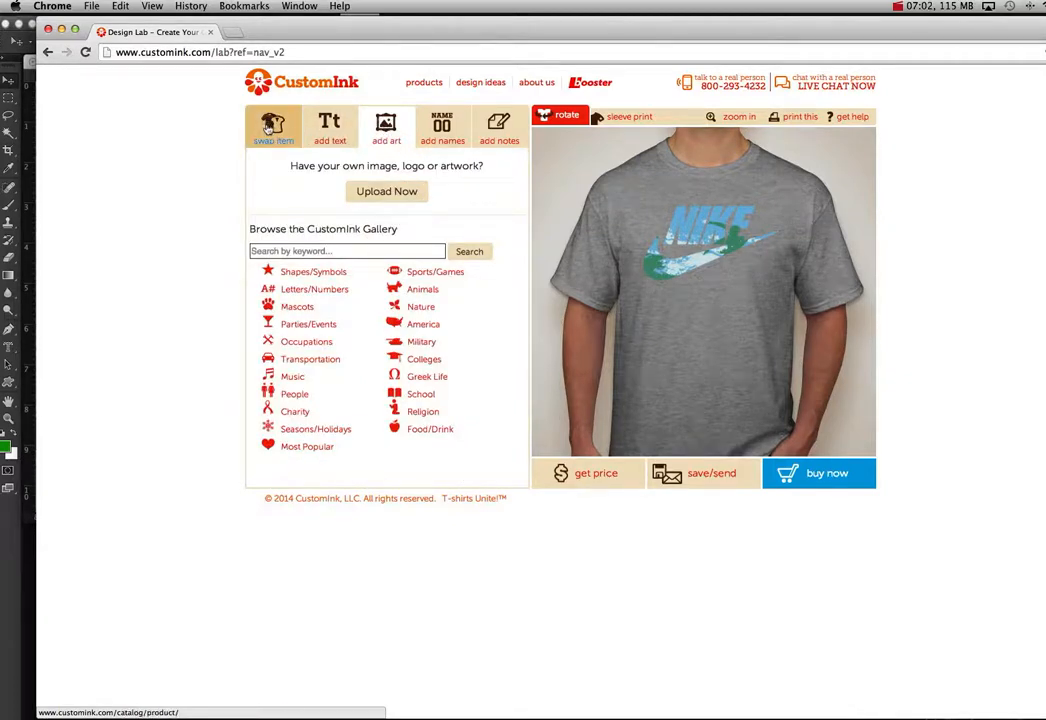
- Swap the grey tee for the Sport-Tek Competitor Performance Shirt via Switch to a different product
left_click(272, 124)
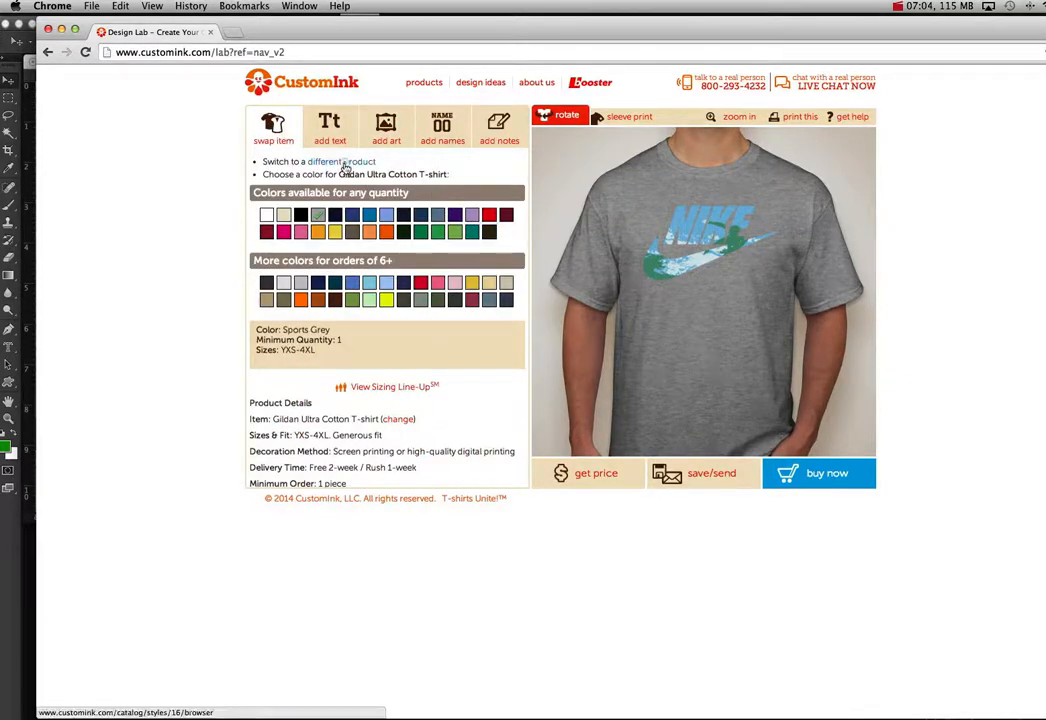
left_click(324, 160)
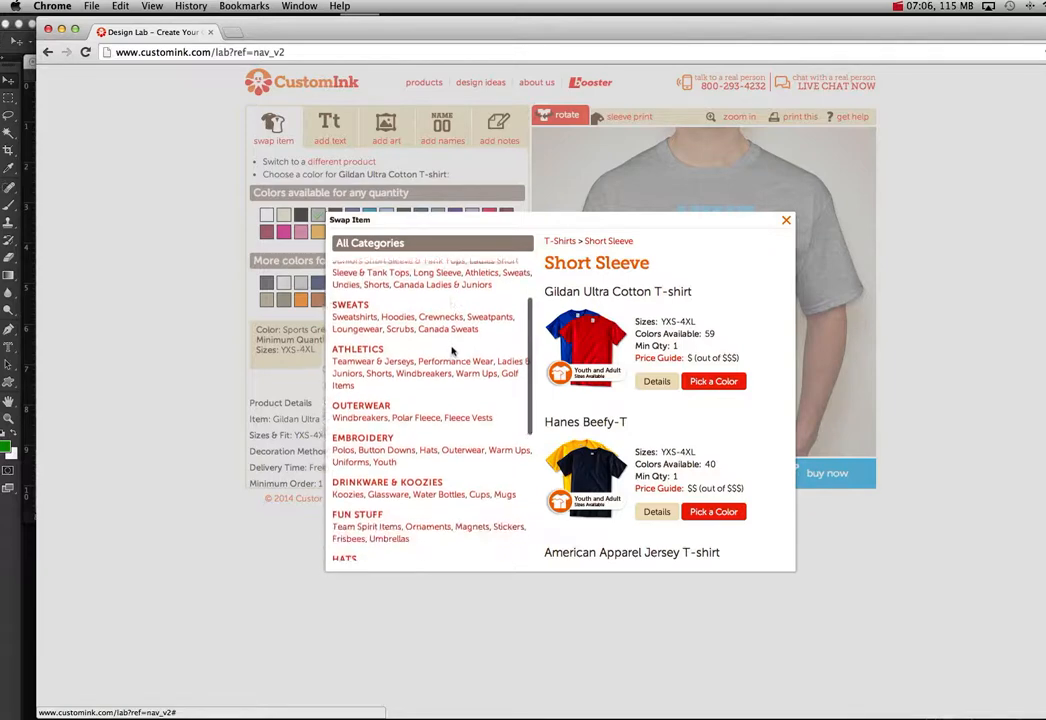
scroll("down", 3)
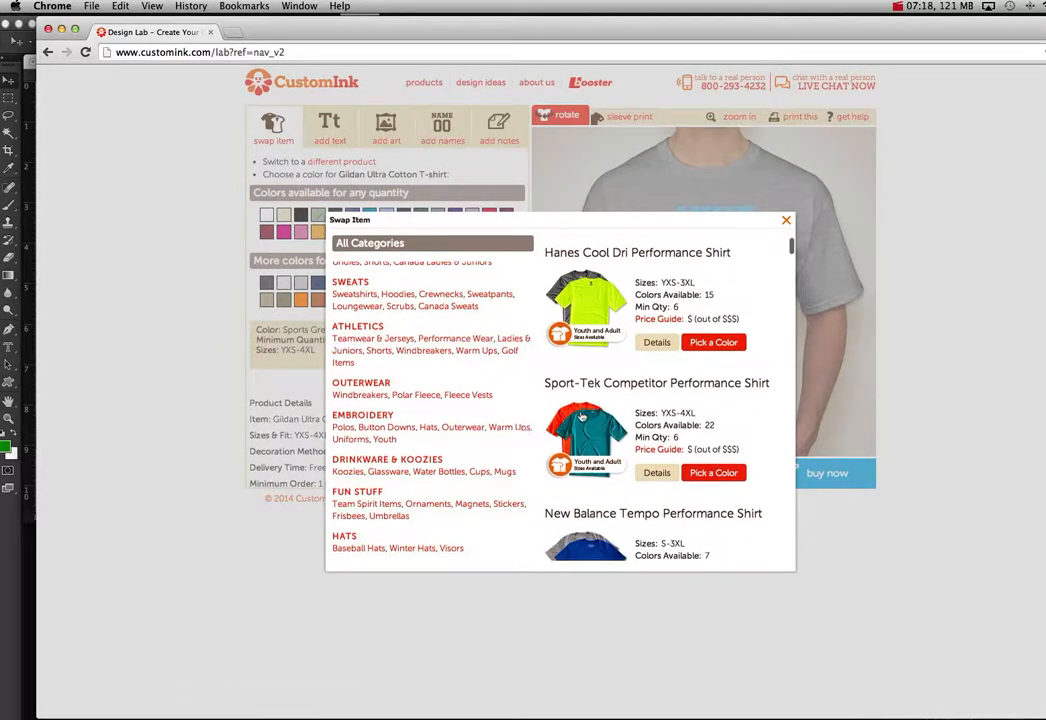
scroll("down", 3)
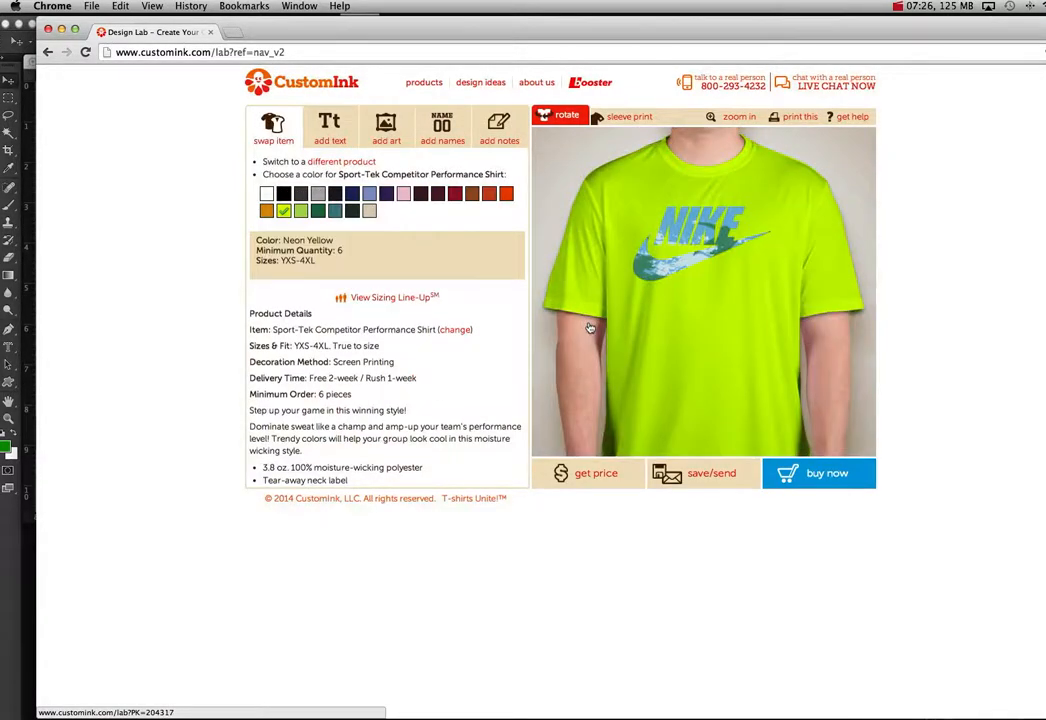
- Back in the colour choices, preview the shirt in texas orange, tan and forest green
left_click(700, 250)
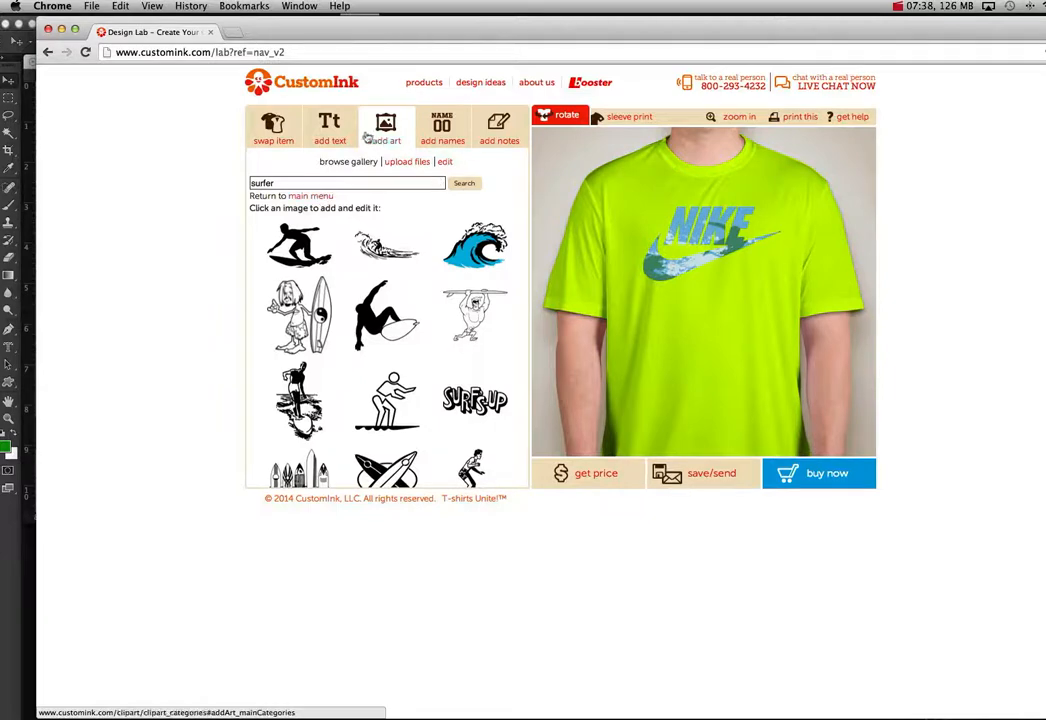
left_click(272, 128)
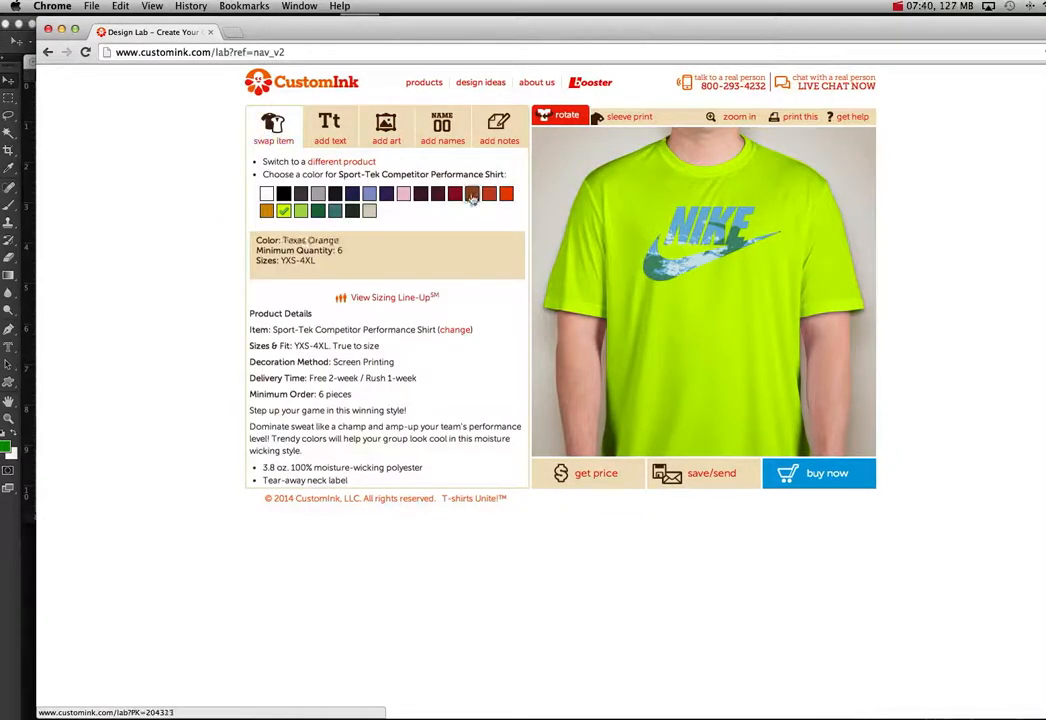
left_click(504, 192)
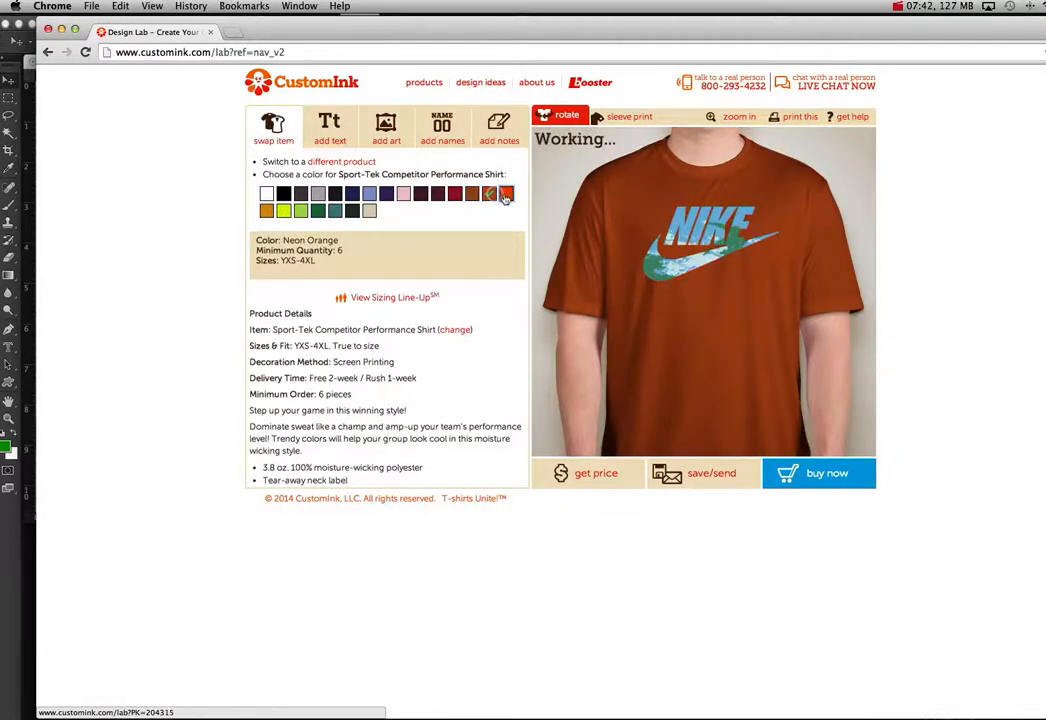
left_click(368, 212)
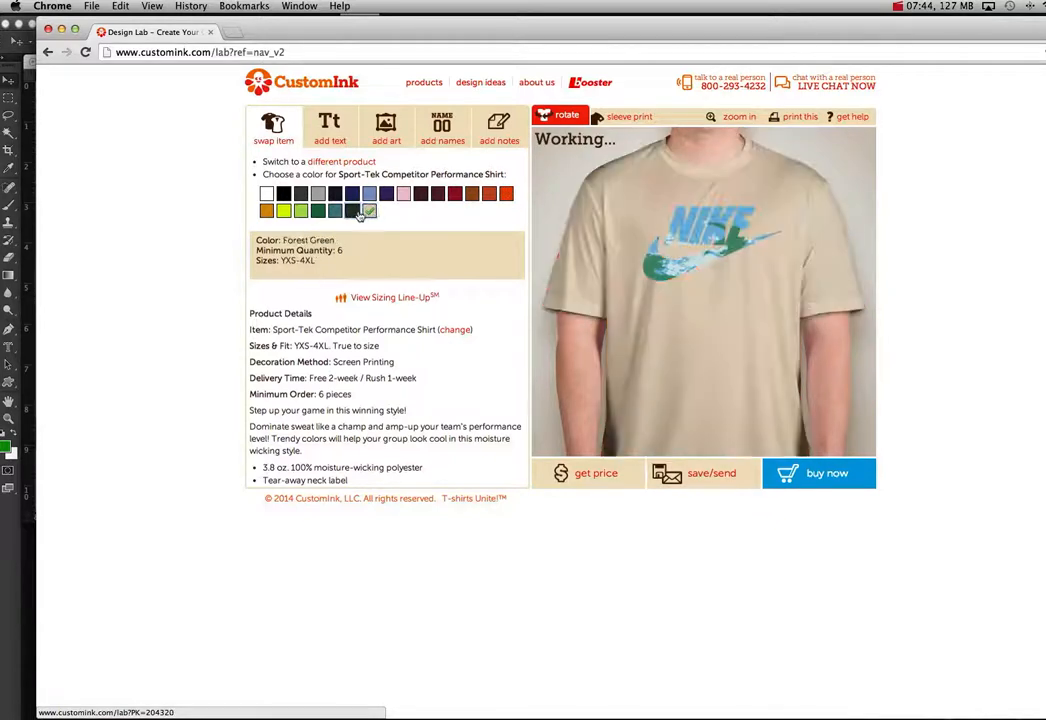
left_click(336, 212)
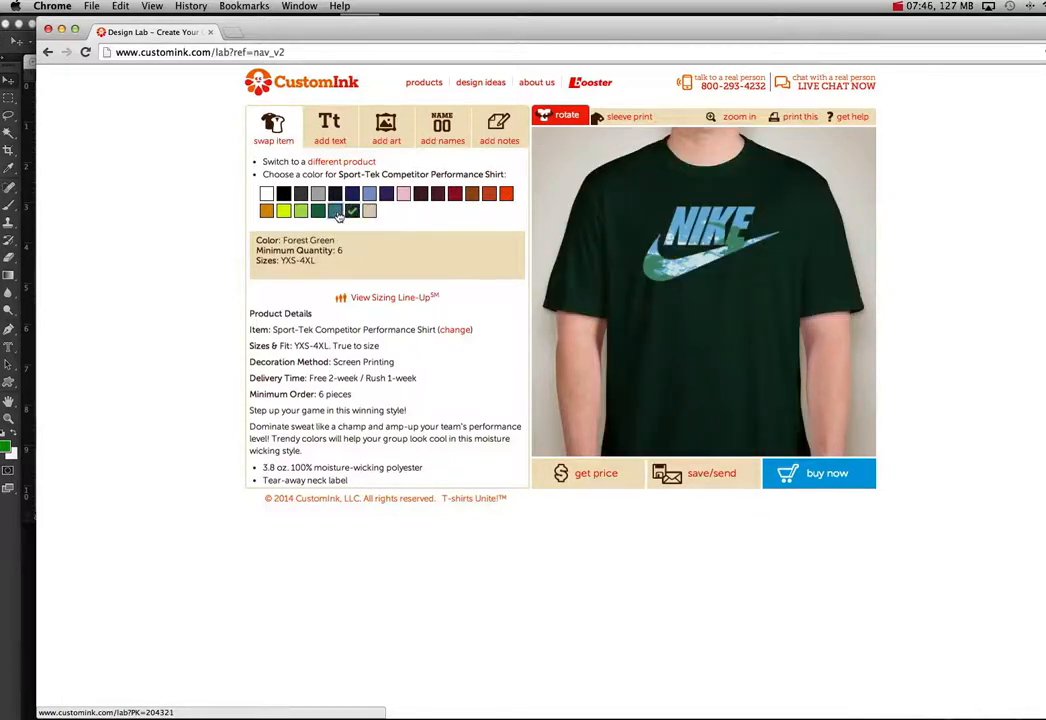
- Try tropic blue, lime green and gold, then settle on black
left_click(334, 210)
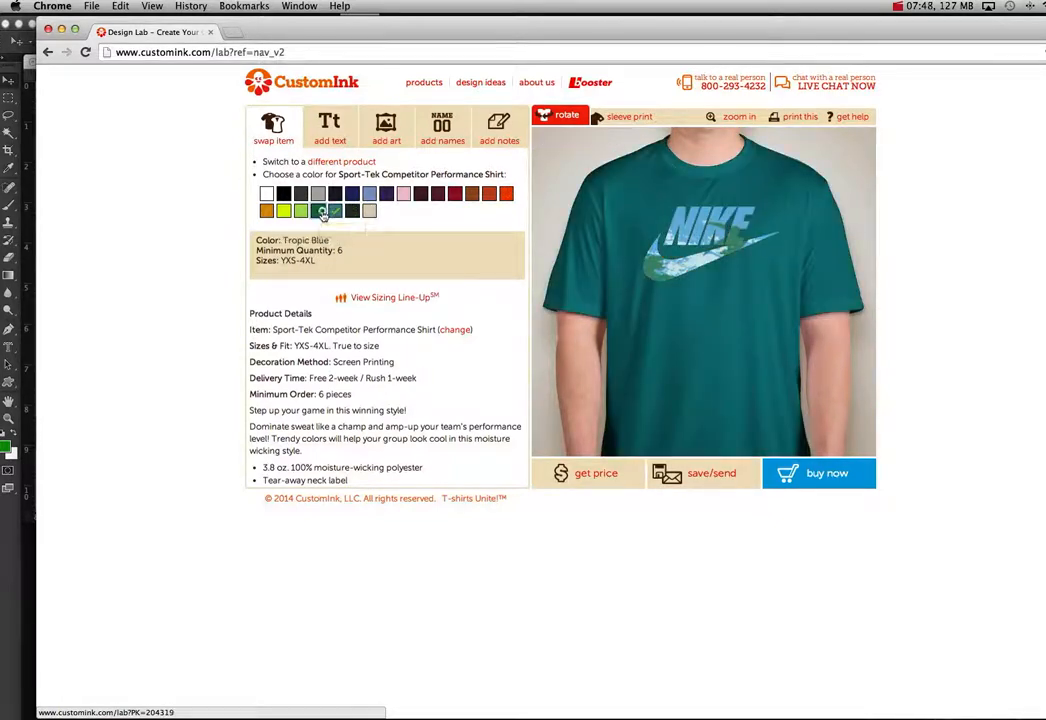
left_click(284, 210)
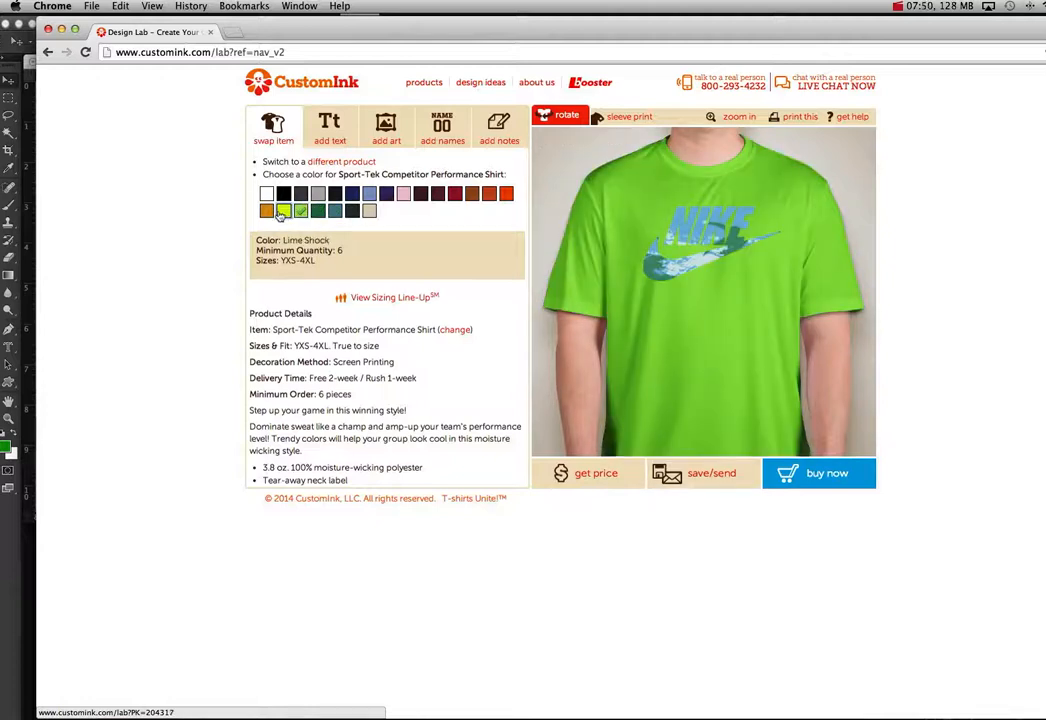
left_click(266, 210)
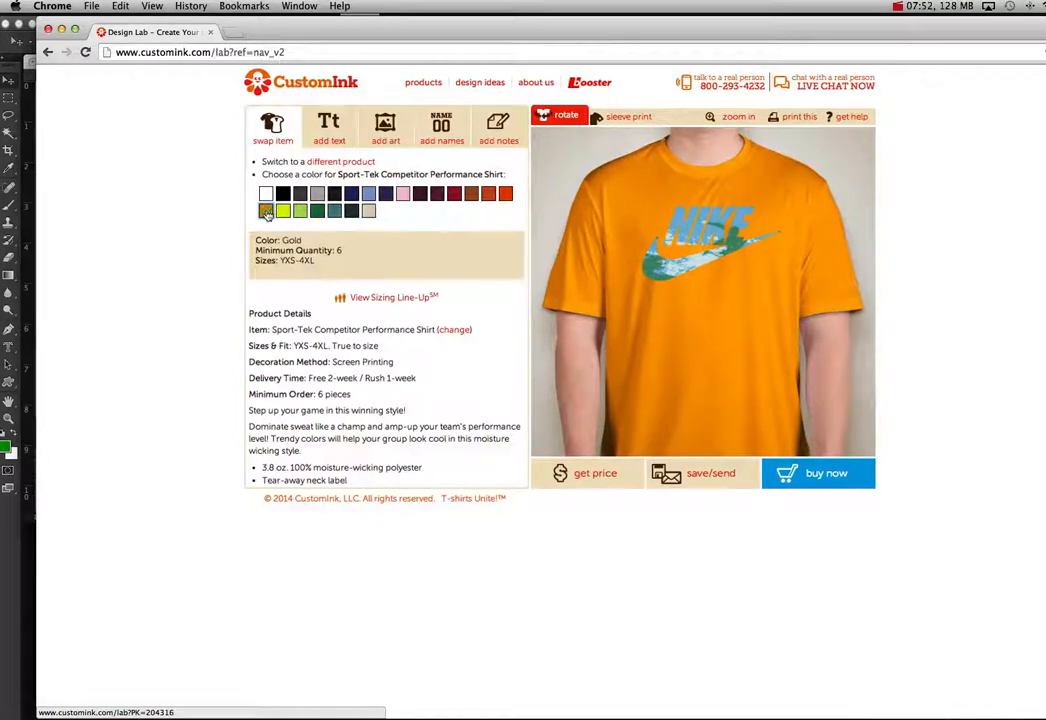
left_click(284, 194)
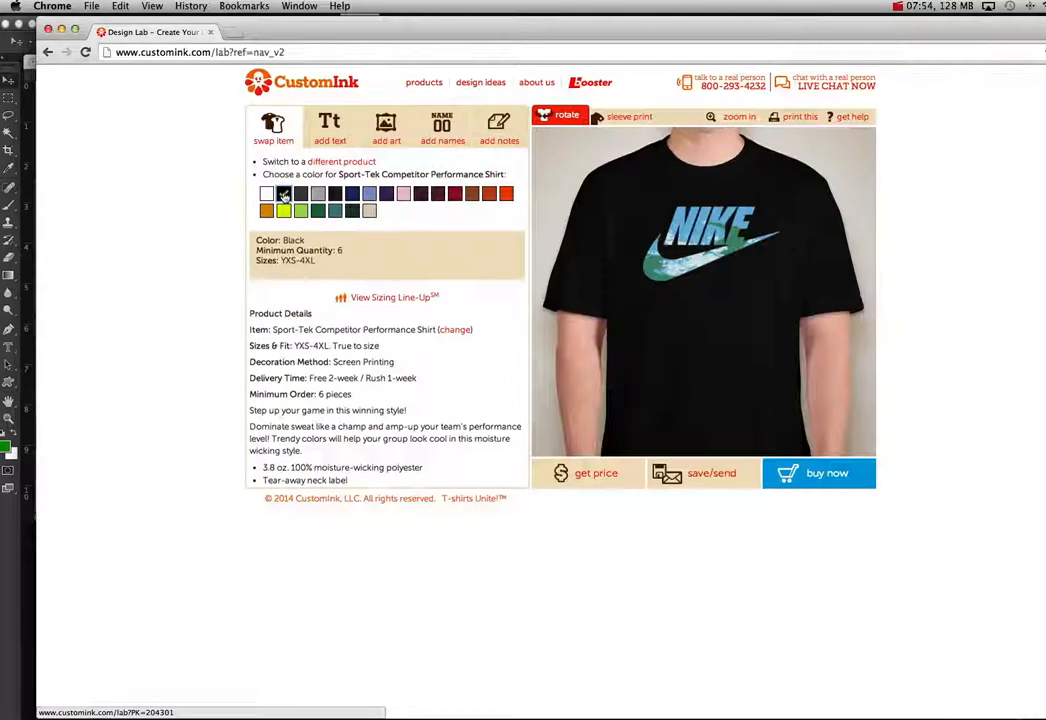
left_click(284, 192)
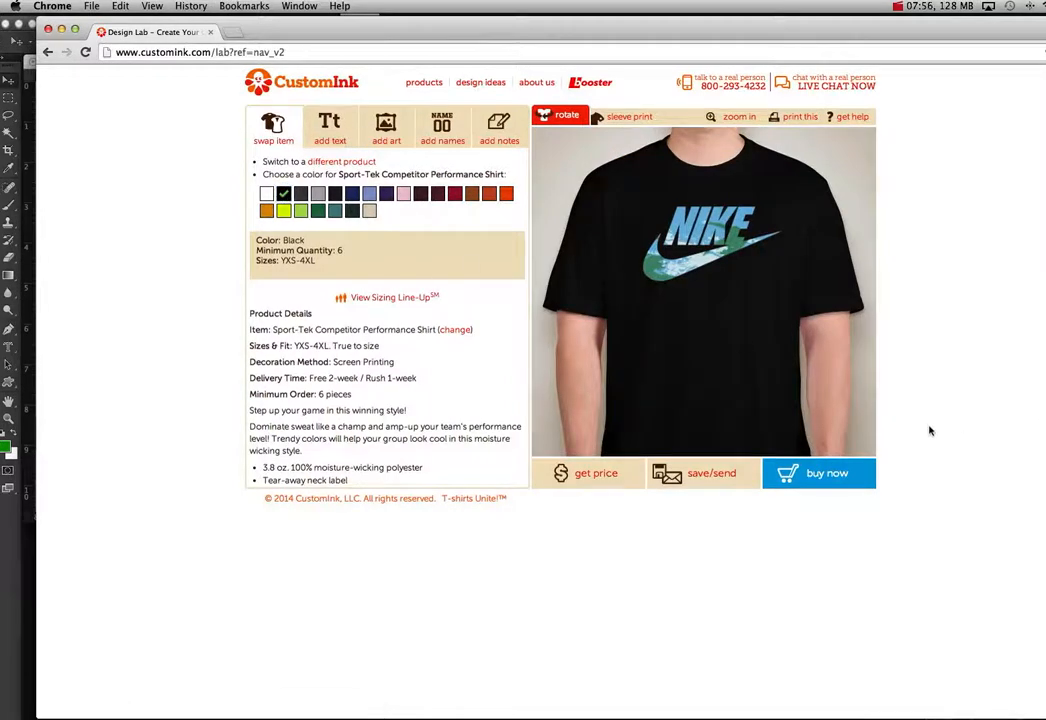